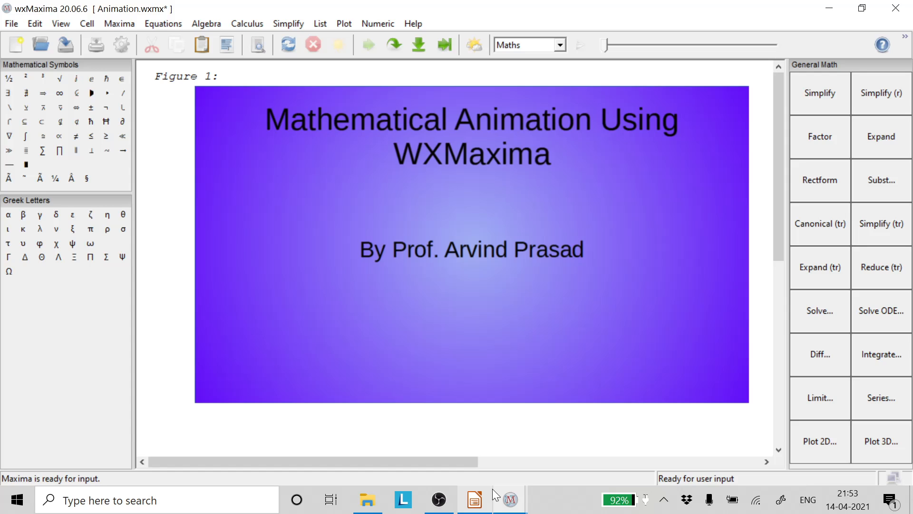
pyautogui.moveTo(439, 499)
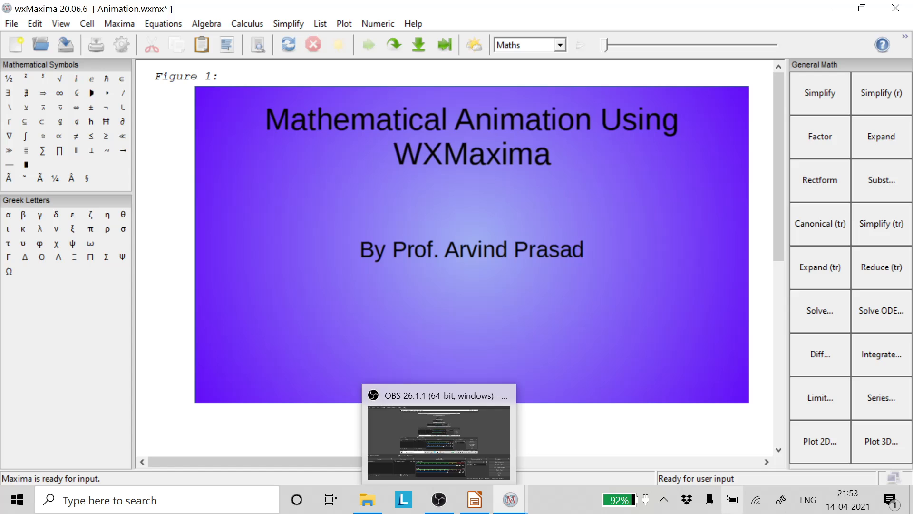
# - Enter y:makelist(x^d,d,0,1,0.1) in a new input cell below the figure
pyautogui.scroll(-3)
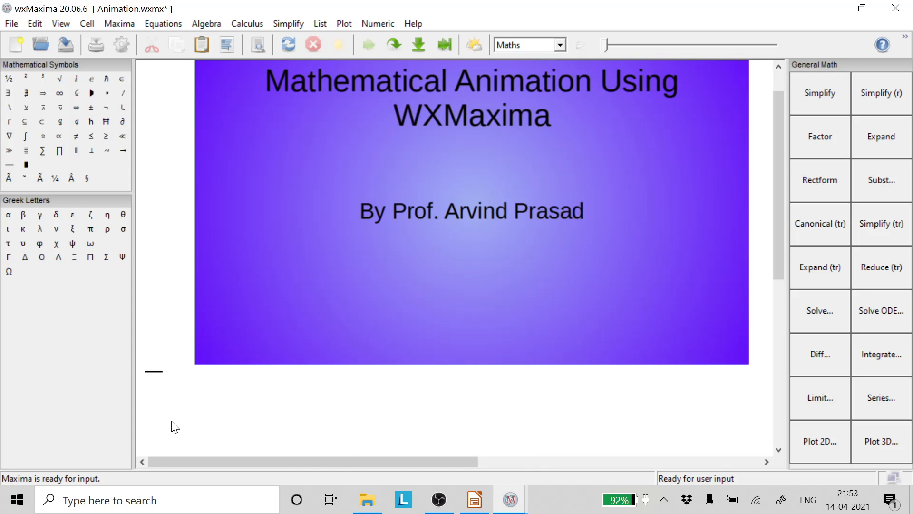
pyautogui.scroll(-3)
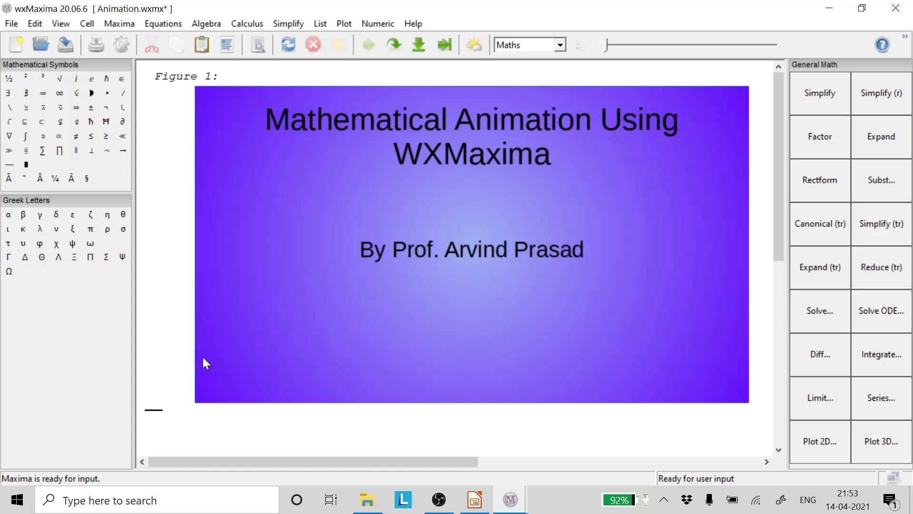
pyautogui.moveTo(135, 258)
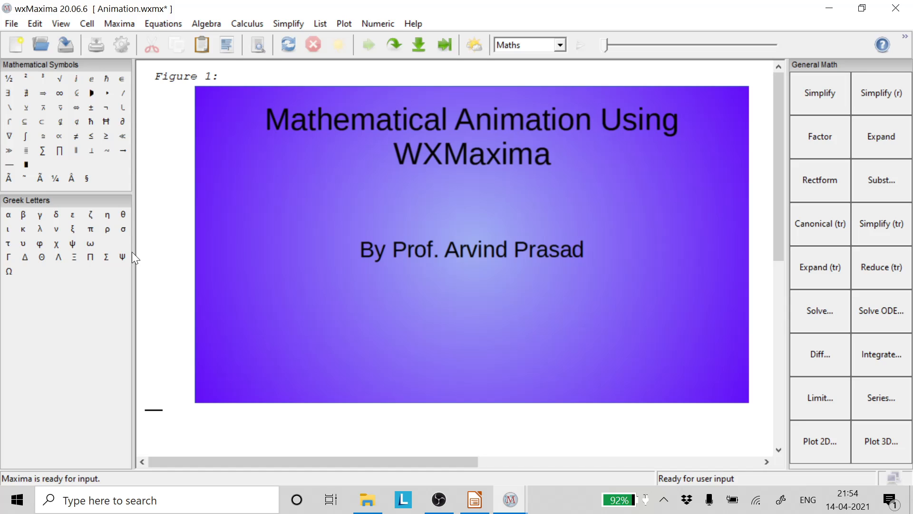
pyautogui.write('y:')
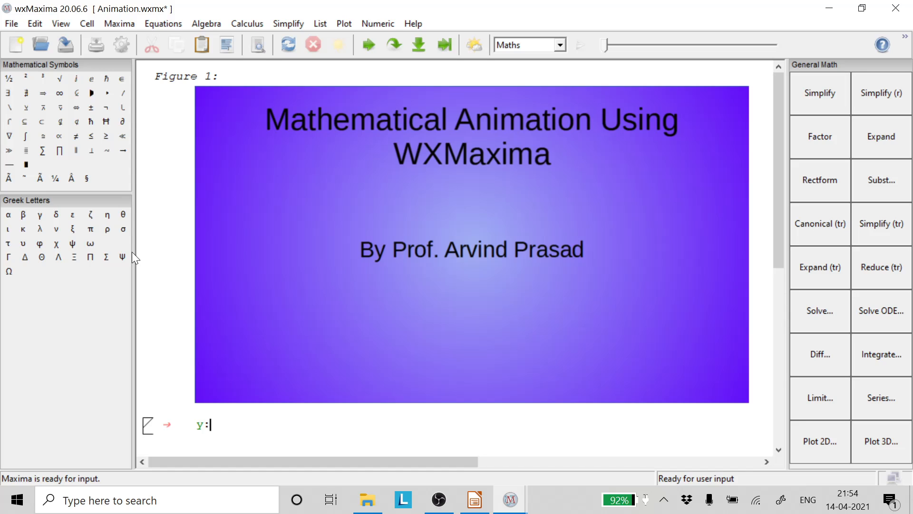
pyautogui.write('maka')
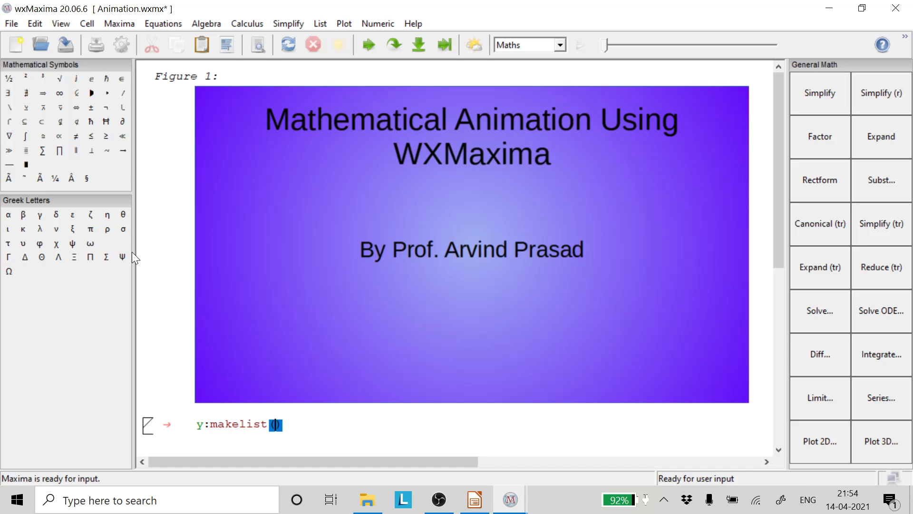
pyautogui.write('x^')
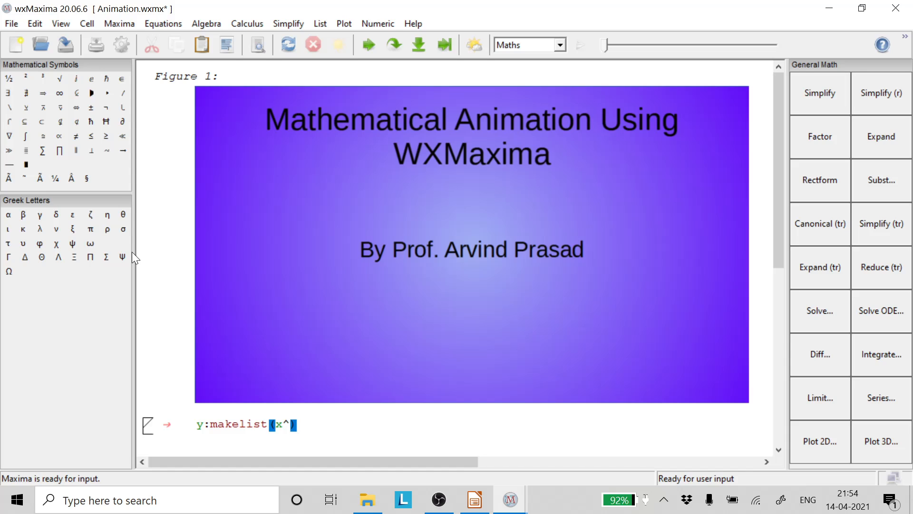
pyautogui.write('d')
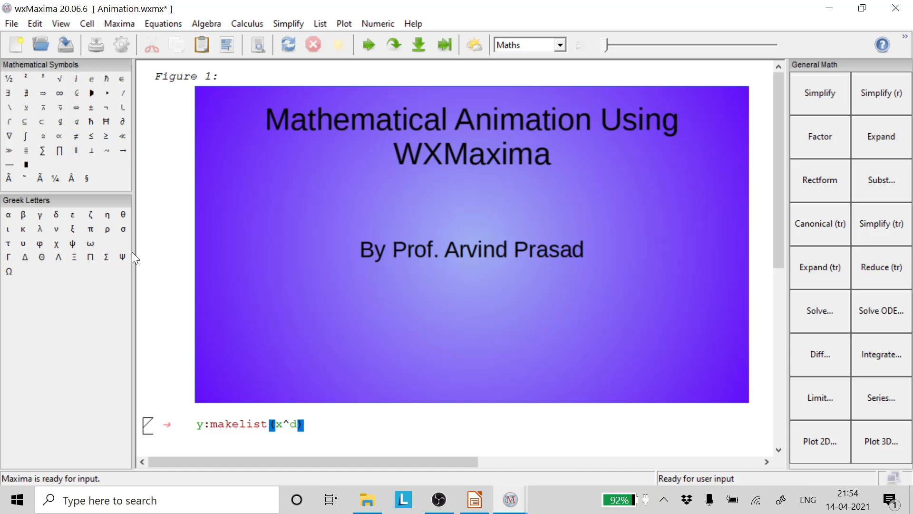
pyautogui.write(',')
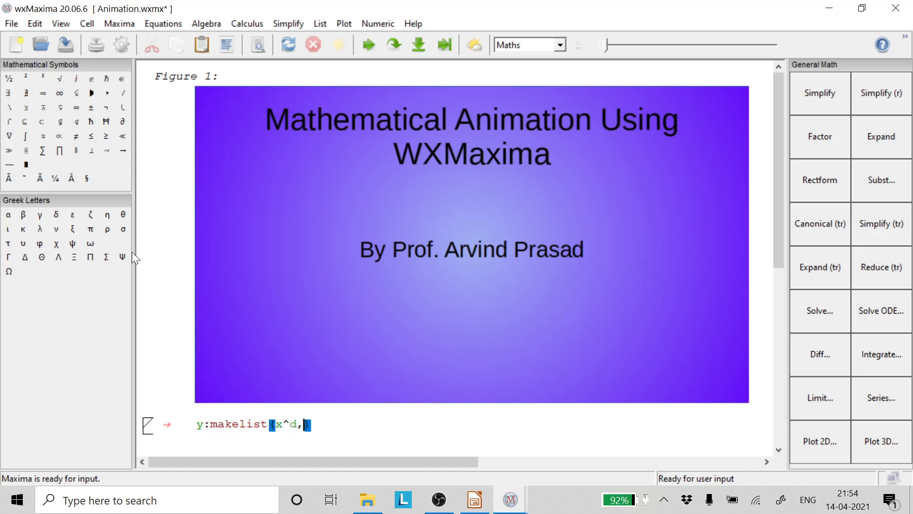
pyautogui.write('d,')
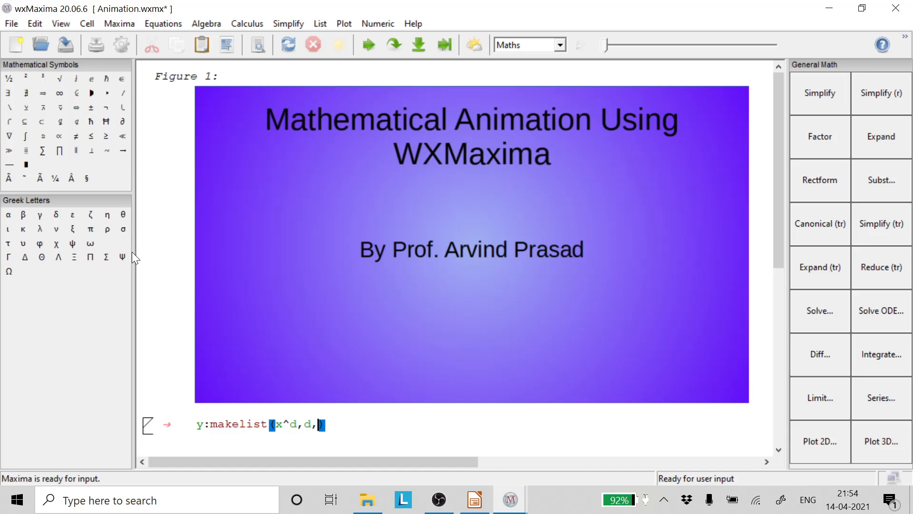
pyautogui.write('0,')
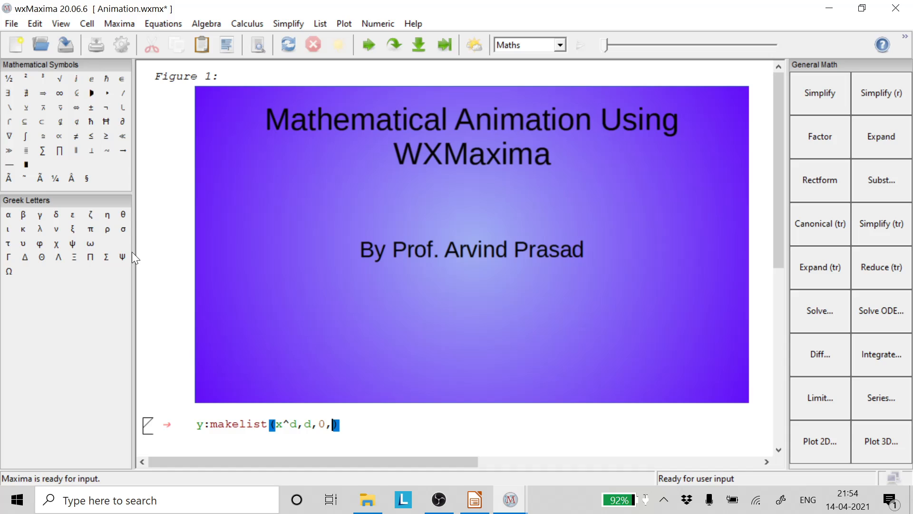
pyautogui.write('1,')
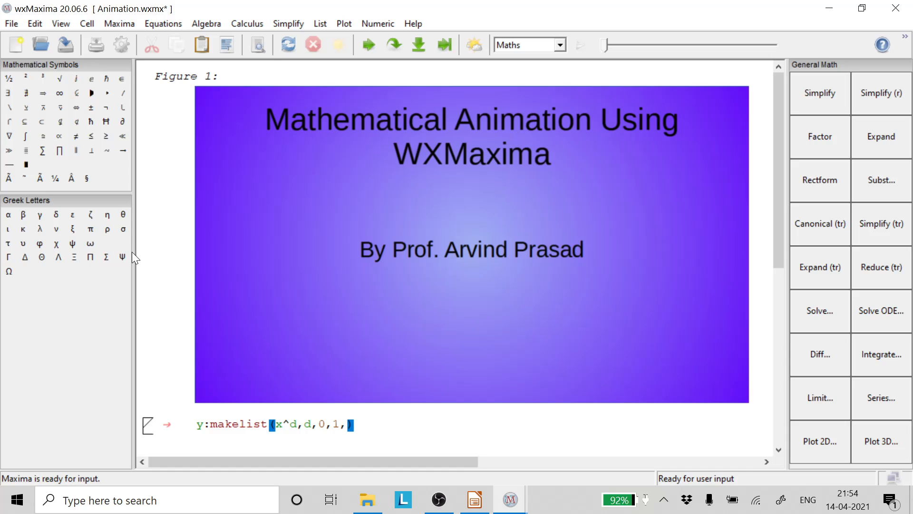
pyautogui.write('0.1')
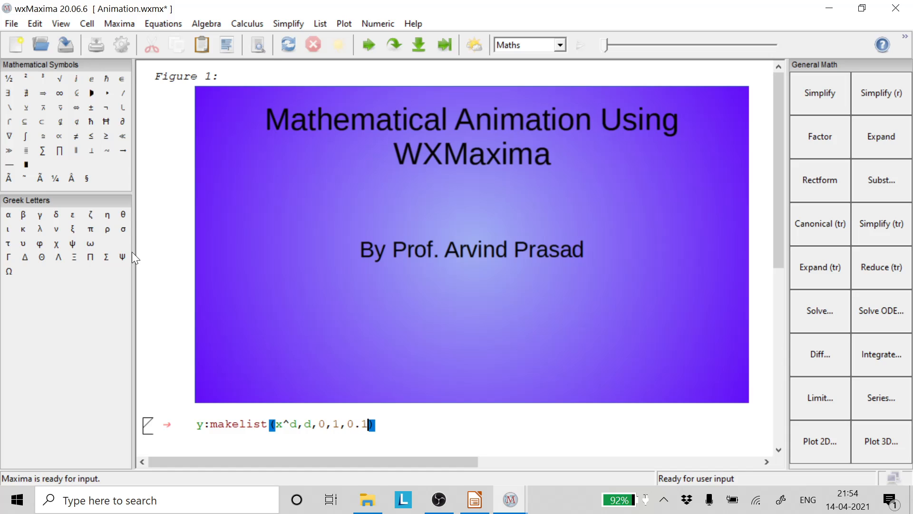
pyautogui.moveTo(15, 194)
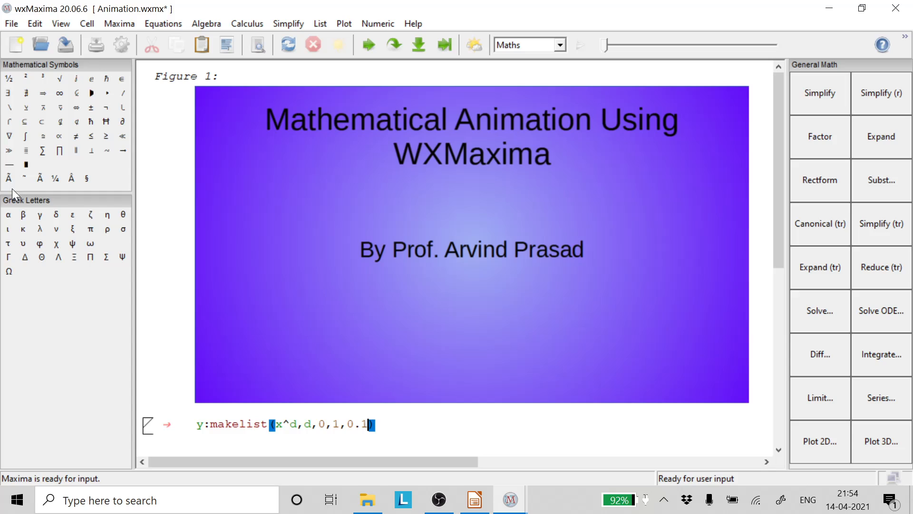
pyautogui.moveTo(428, 435)
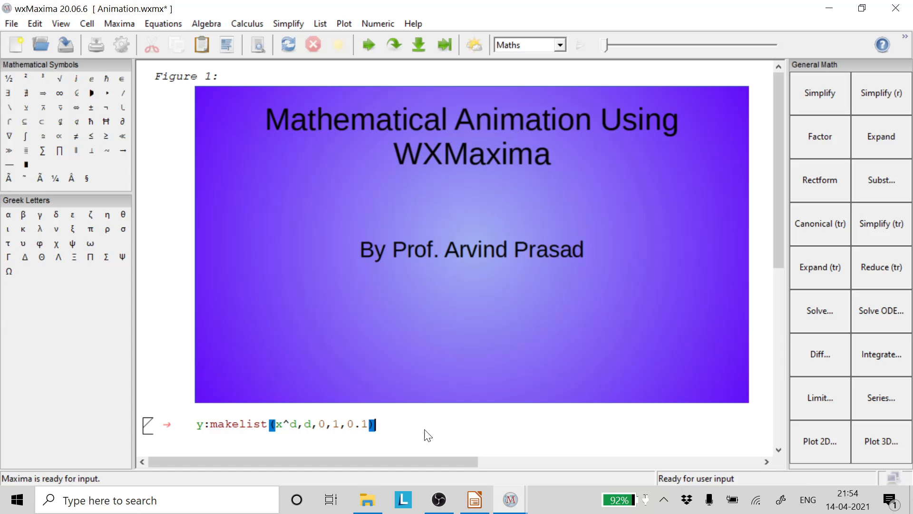
# - Evaluate y, then plot the eleven power curves with plot2d(y,[x,0,1])
pyautogui.scroll(-3)
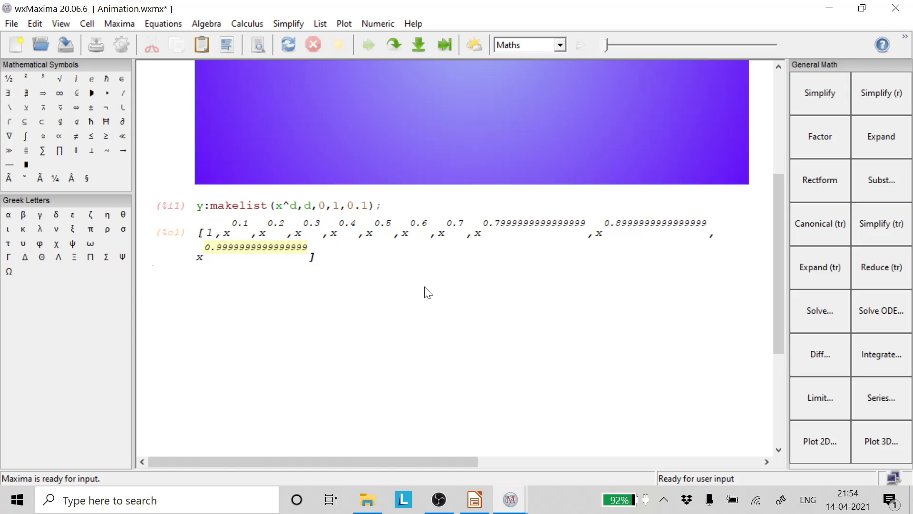
pyautogui.write('plot')
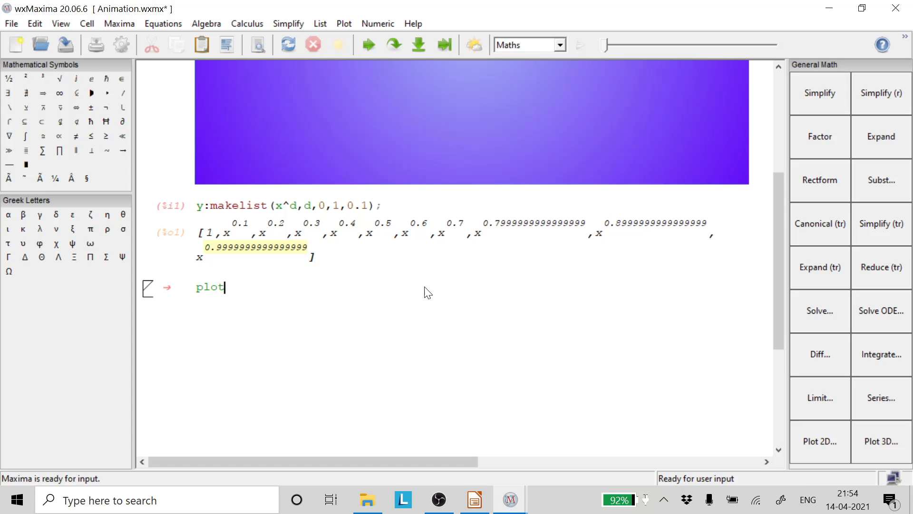
pyautogui.write('2d')
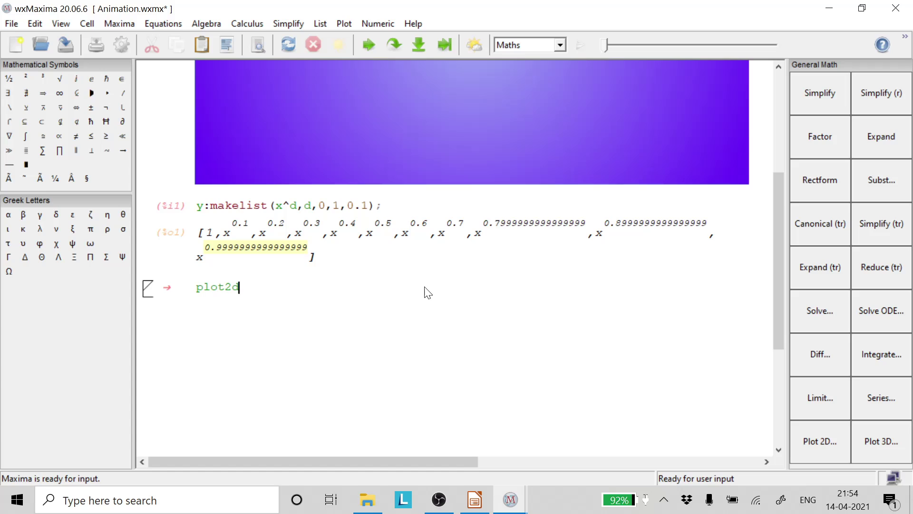
pyautogui.write('()')
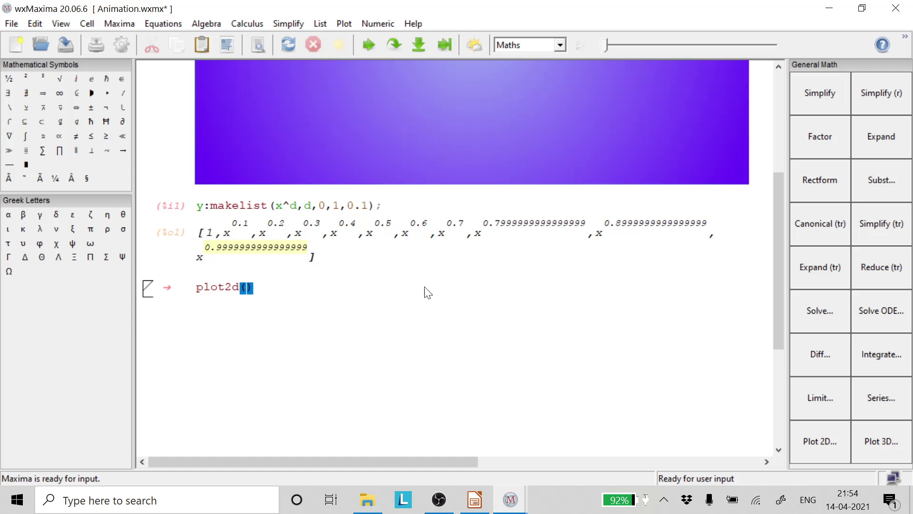
pyautogui.write('y,[')
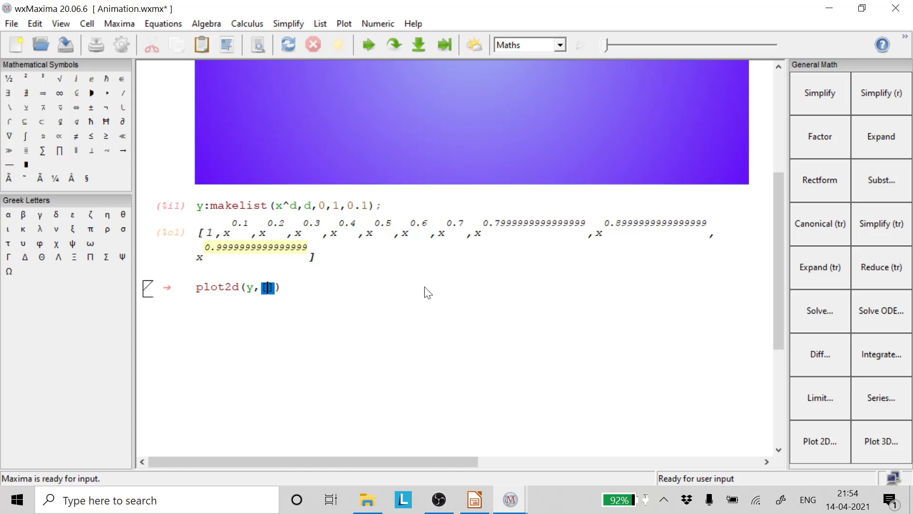
pyautogui.write('x,')
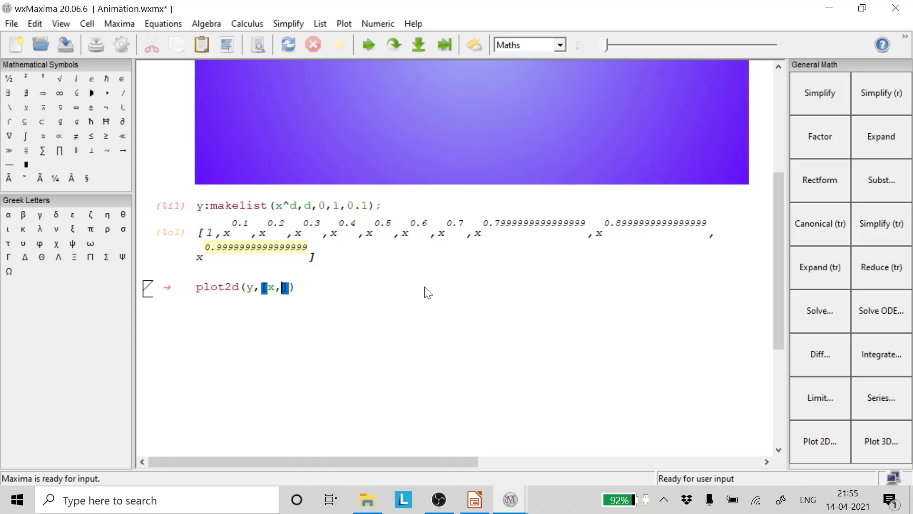
pyautogui.write(',0,1')
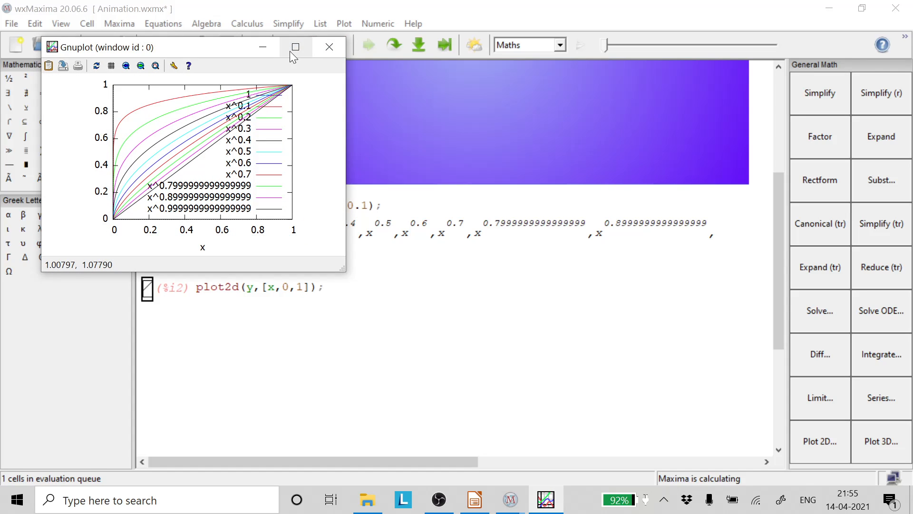
# - Enlarge the Gnuplot window to inspect the power curves, then close it
pyautogui.click(295, 47)
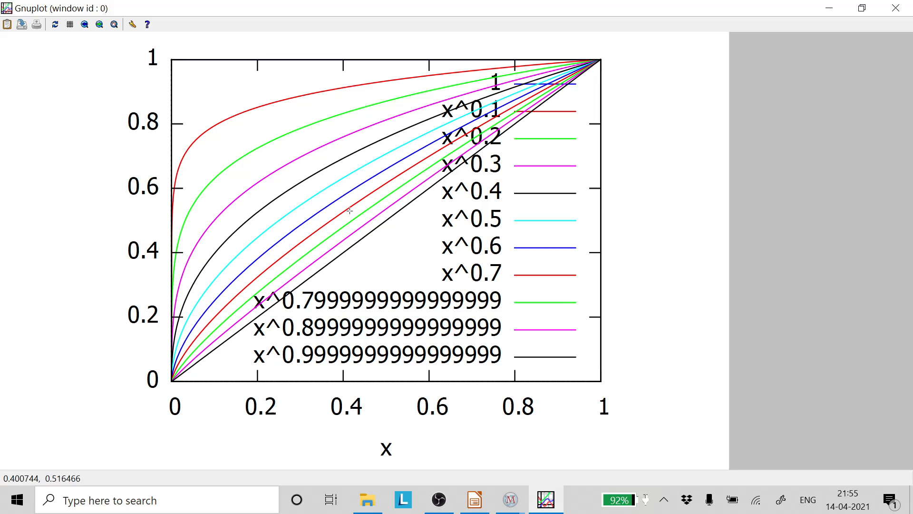
pyautogui.moveTo(491, 280)
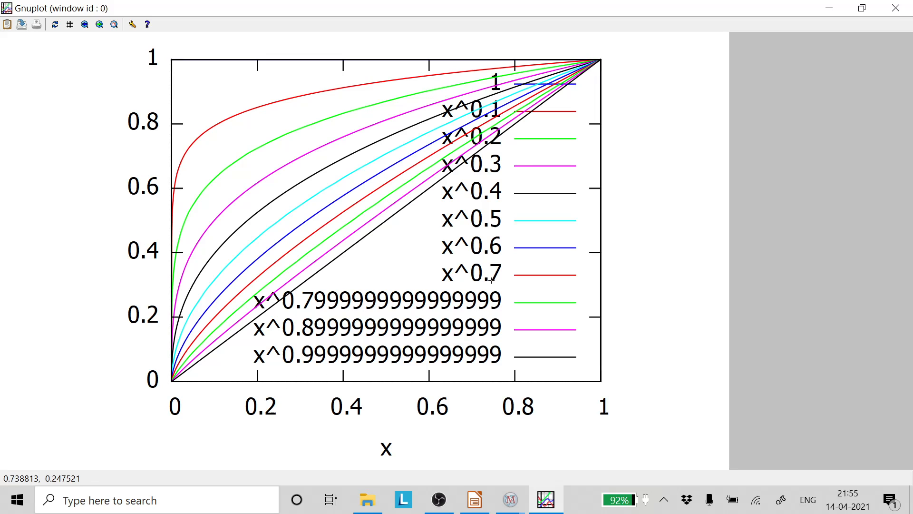
pyautogui.moveTo(427, 210)
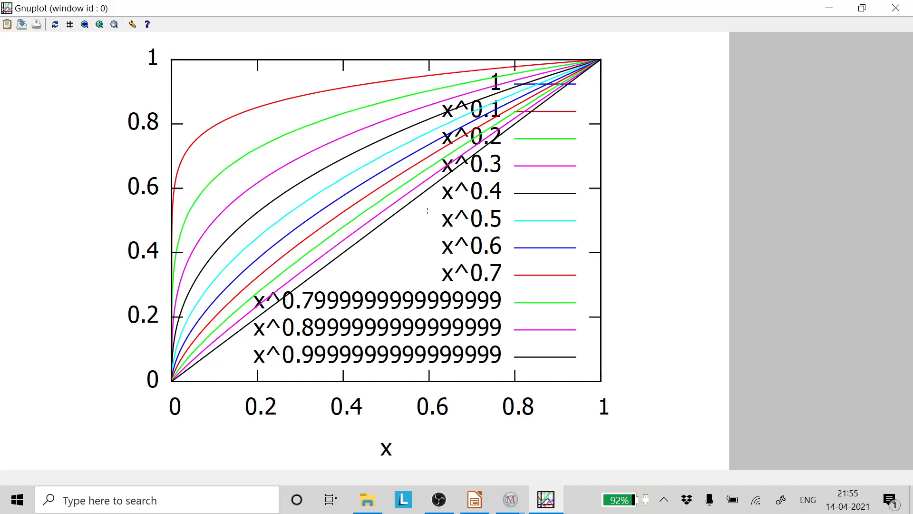
pyautogui.moveTo(472, 130)
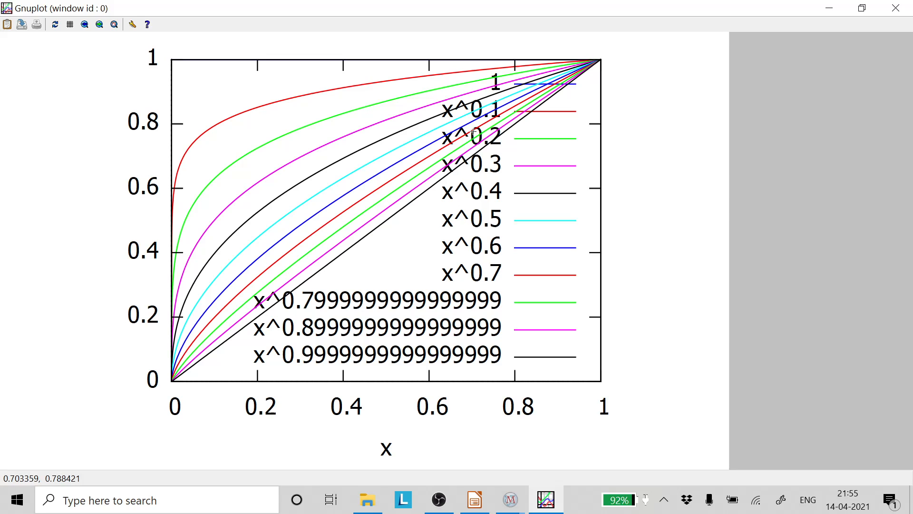
pyautogui.moveTo(325, 296)
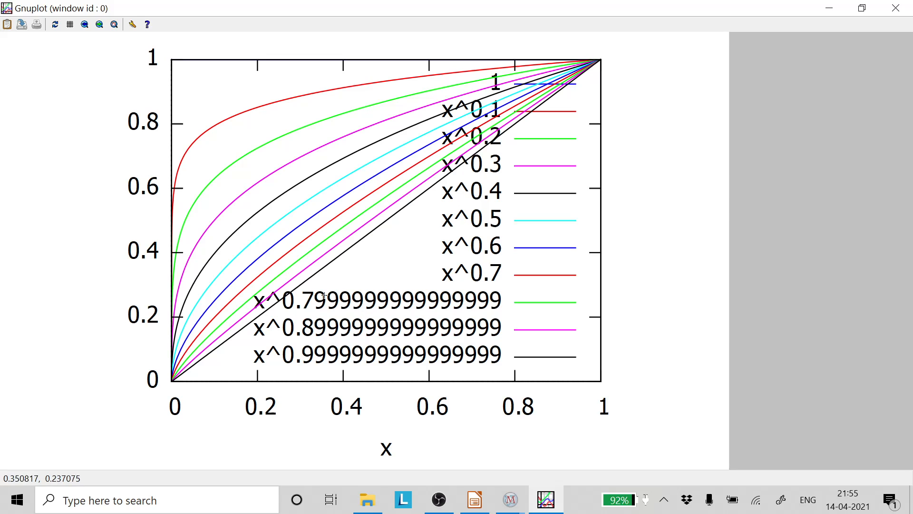
pyautogui.moveTo(434, 228)
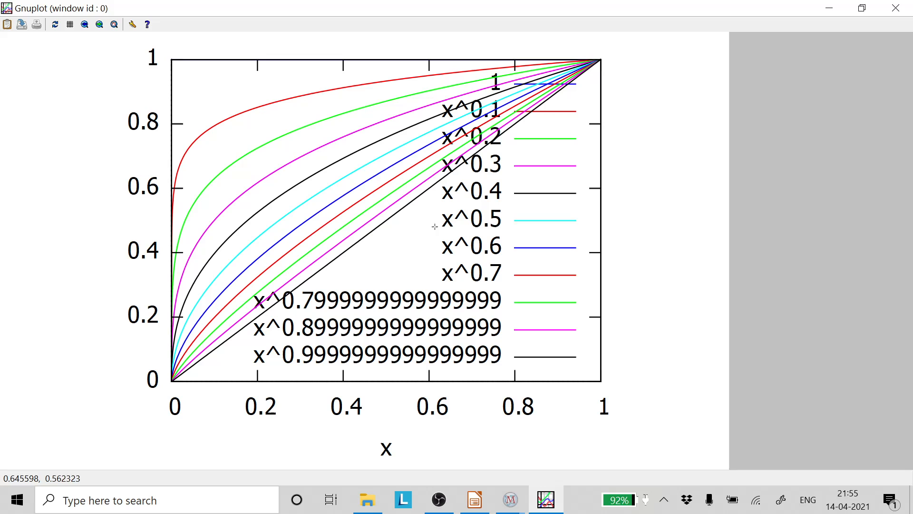
pyautogui.moveTo(417, 366)
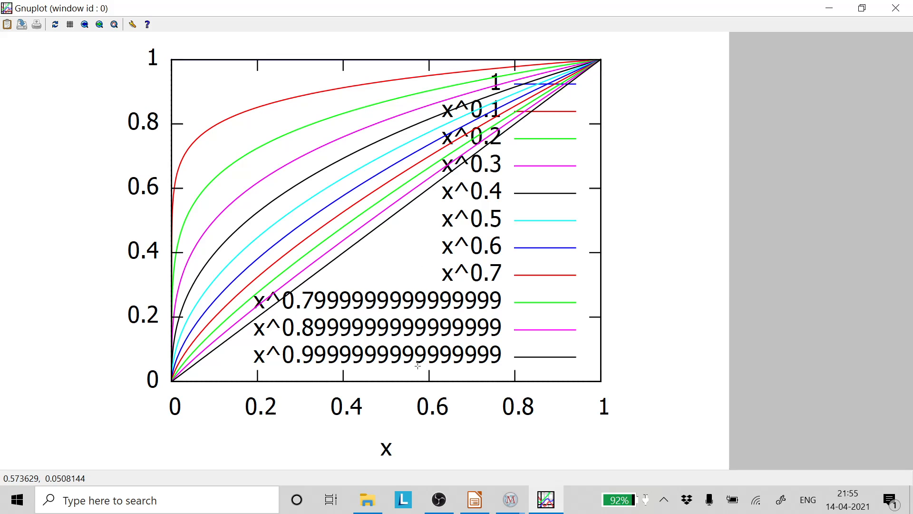
pyautogui.click(508, 500)
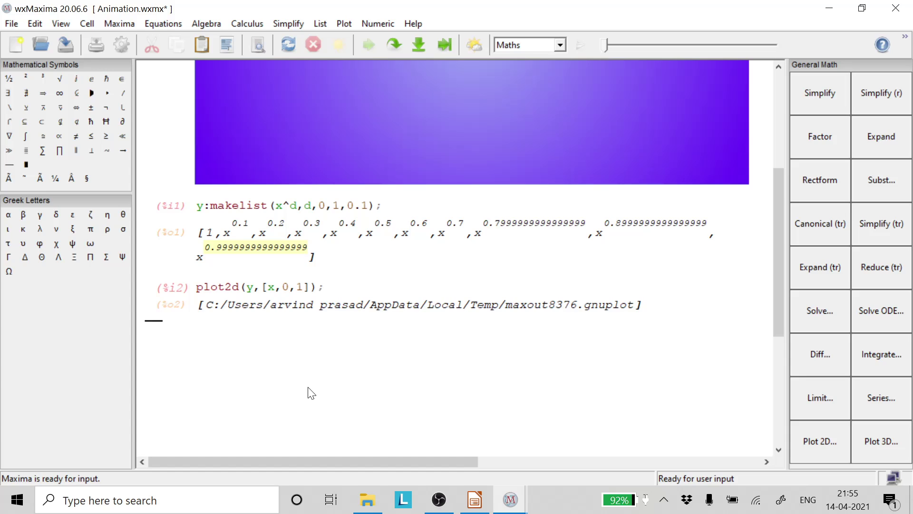
# - Start with_slider_draw with slider variable c over makelist(c,c,0,1,0.1)
pyautogui.write('with')
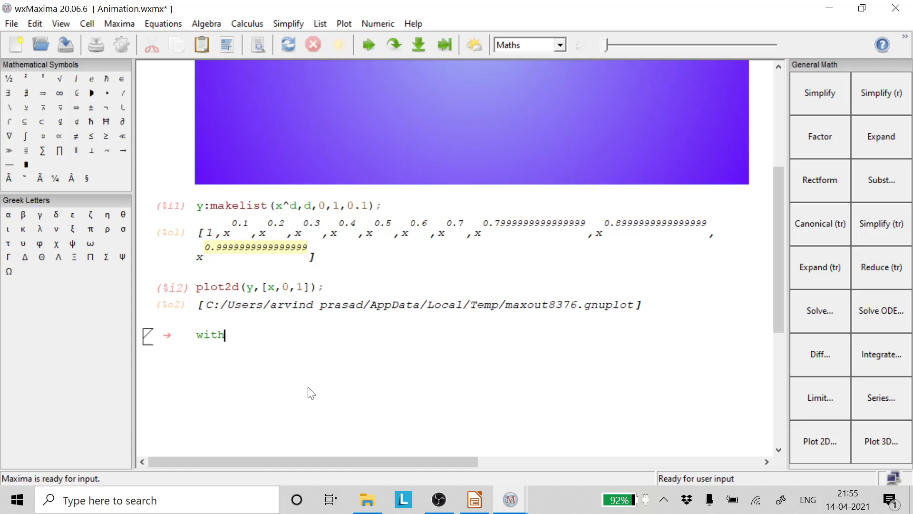
pyautogui.write('_sli')
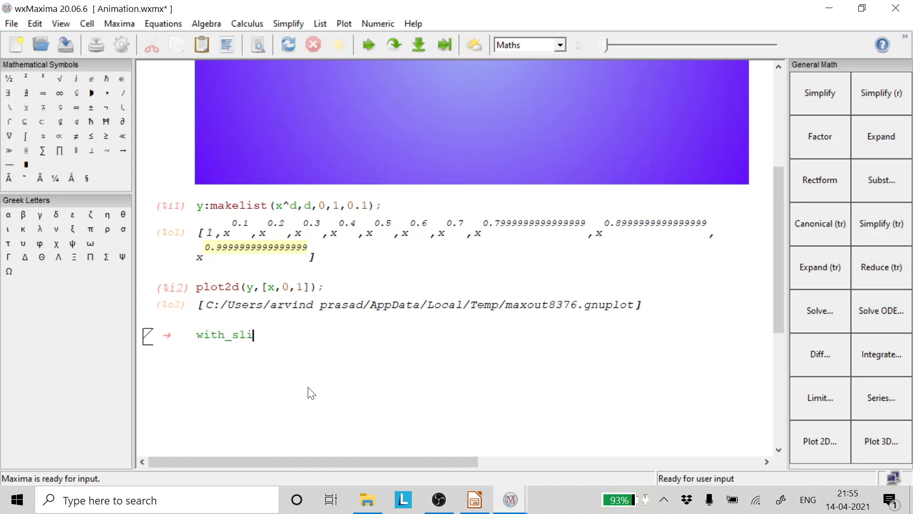
pyautogui.write('der,')
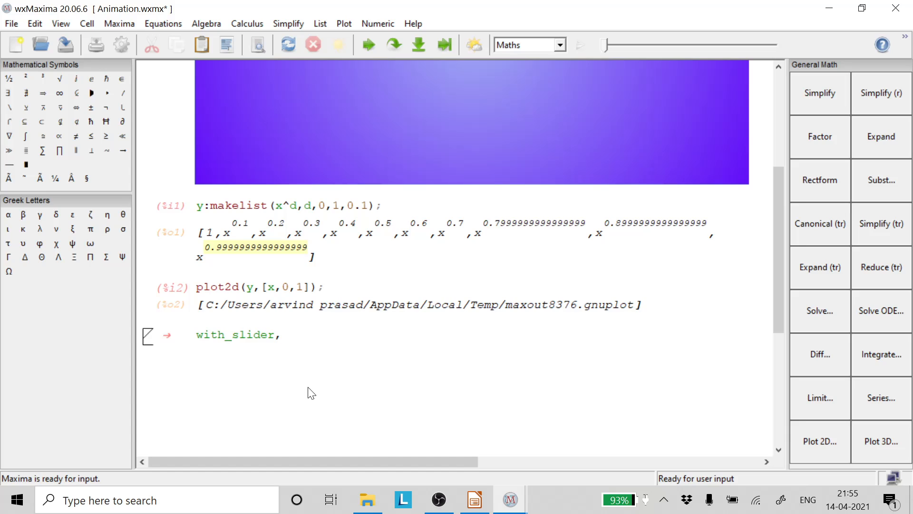
pyautogui.write('draw(')
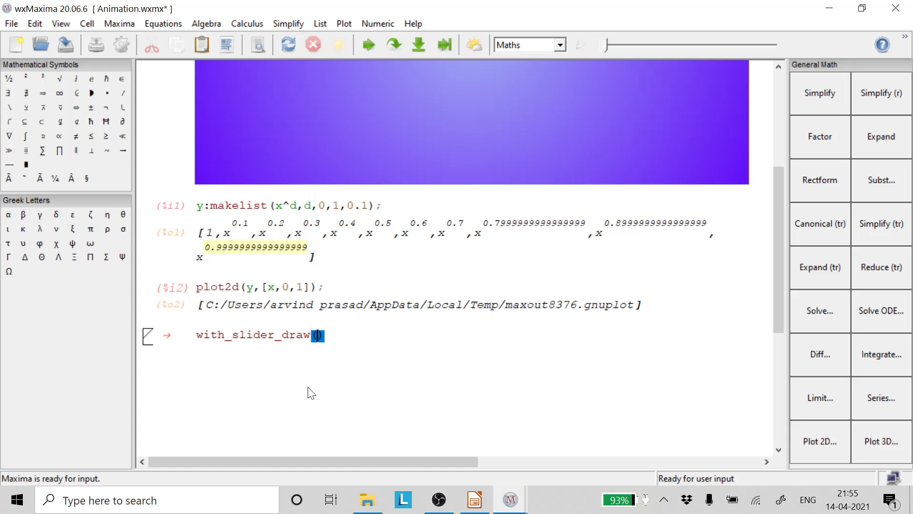
pyautogui.write('c,')
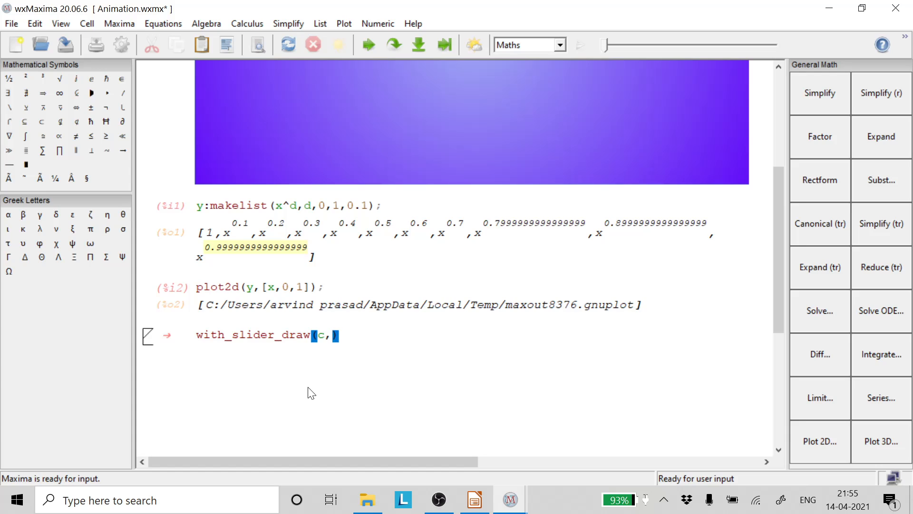
pyautogui.write('makelist(c,')
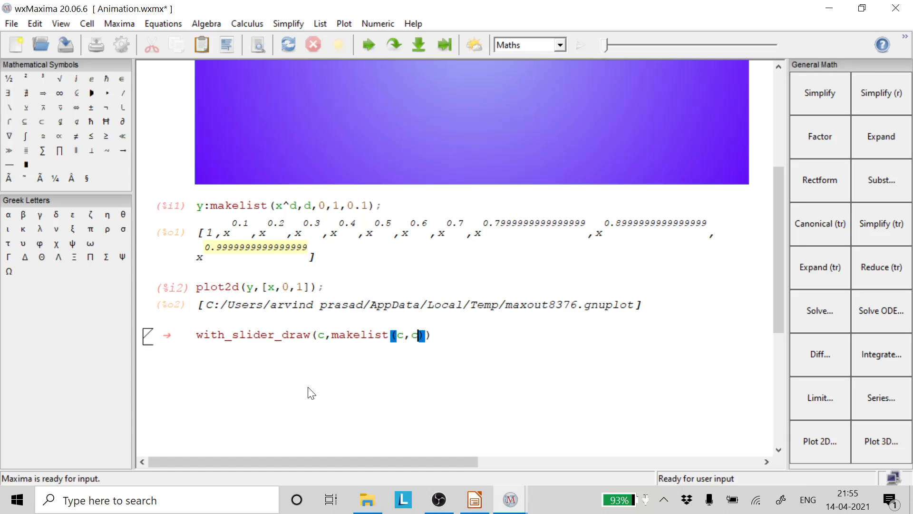
pyautogui.write('c,0,')
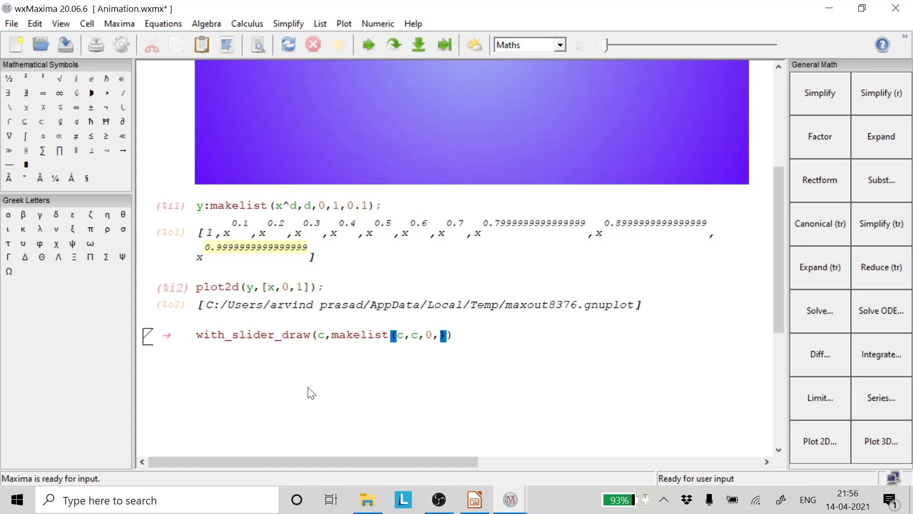
pyautogui.write('1,0')
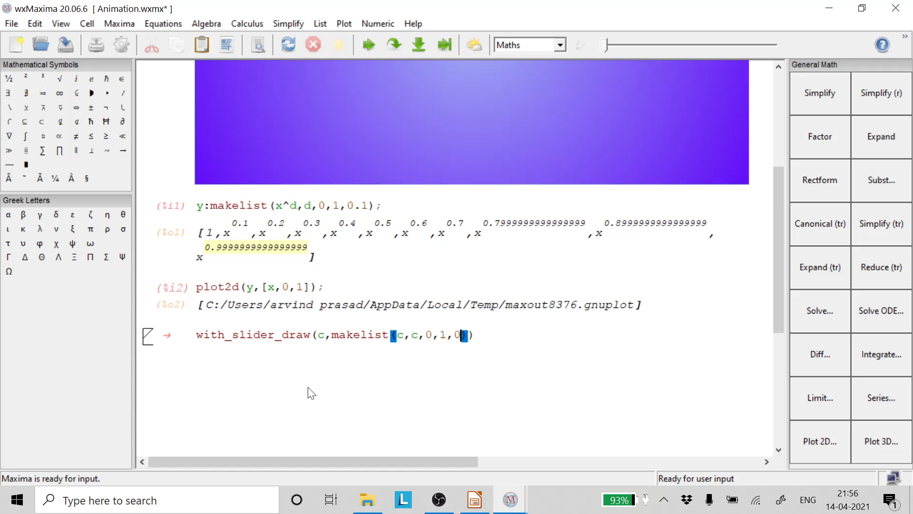
pyautogui.write('2')
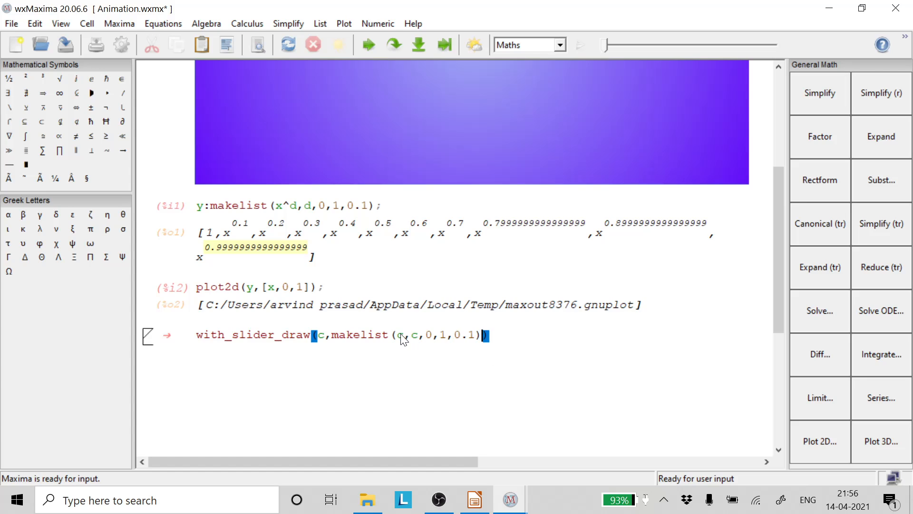
pyautogui.moveTo(402, 340)
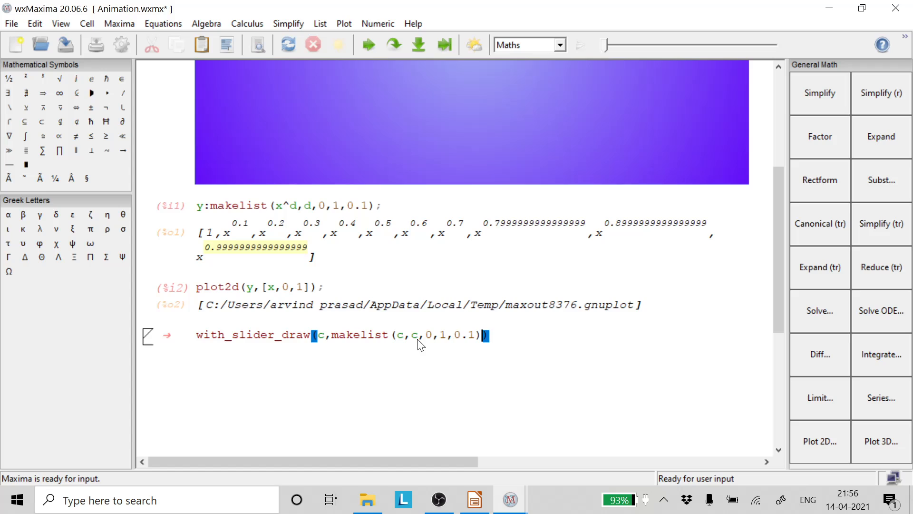
pyautogui.moveTo(416, 342)
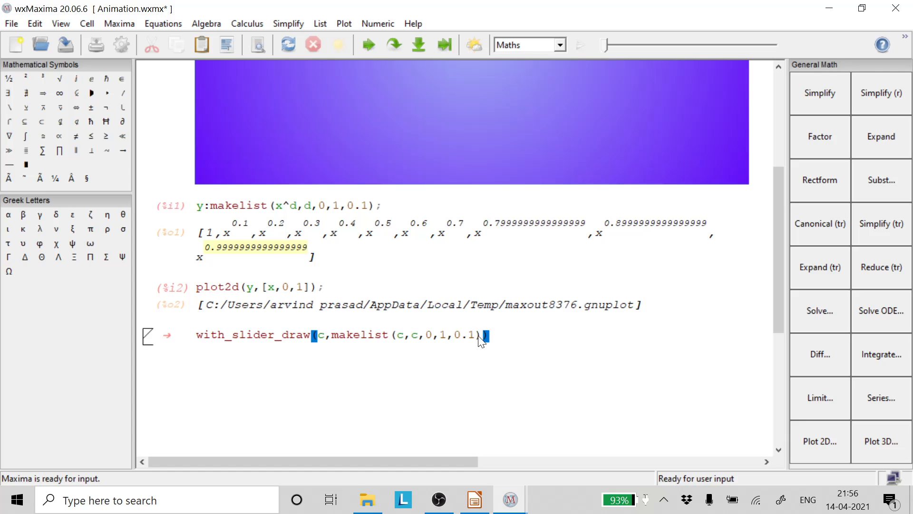
pyautogui.moveTo(364, 355)
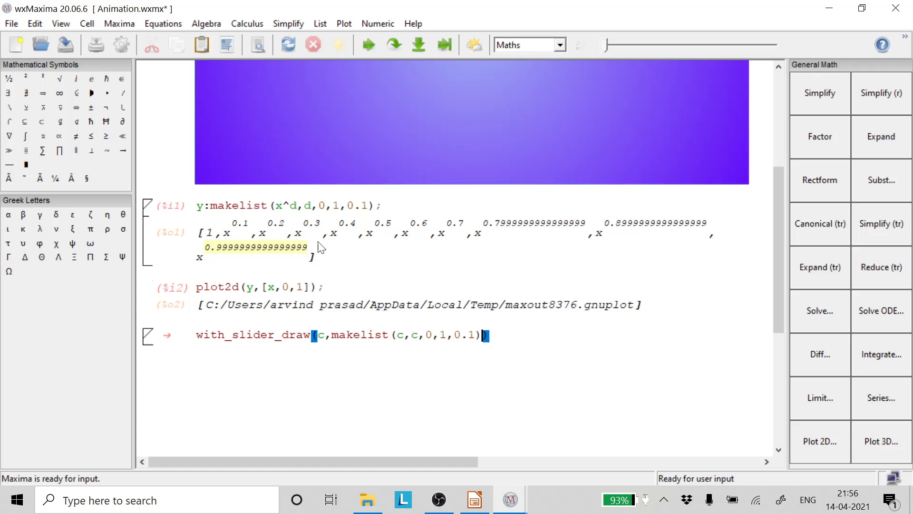
pyautogui.moveTo(283, 213)
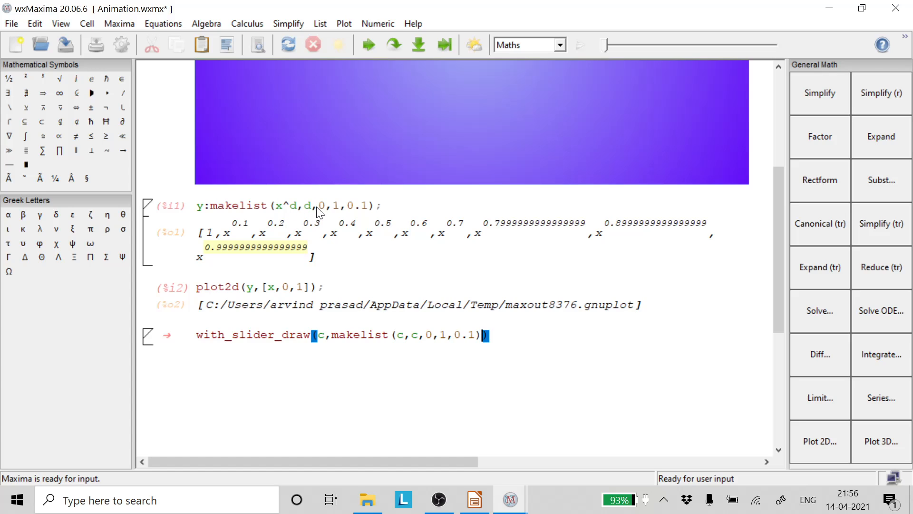
pyautogui.moveTo(322, 217)
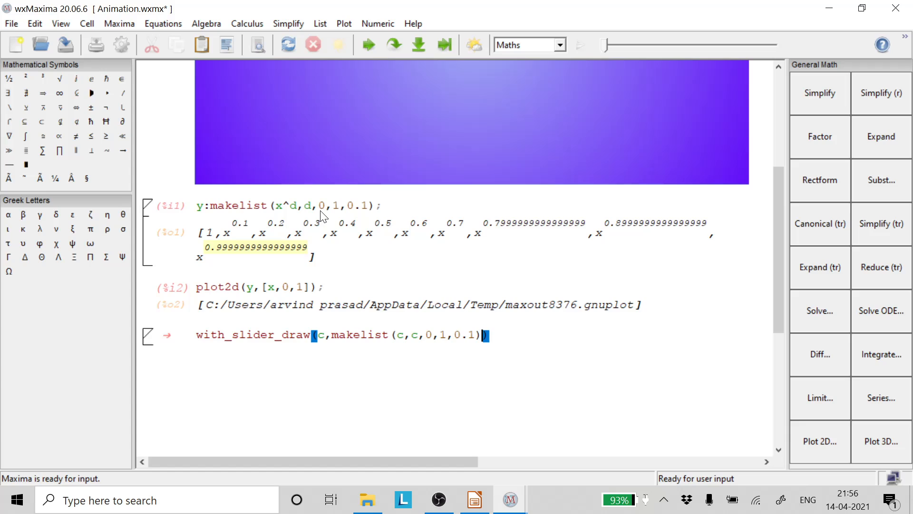
pyautogui.moveTo(442, 324)
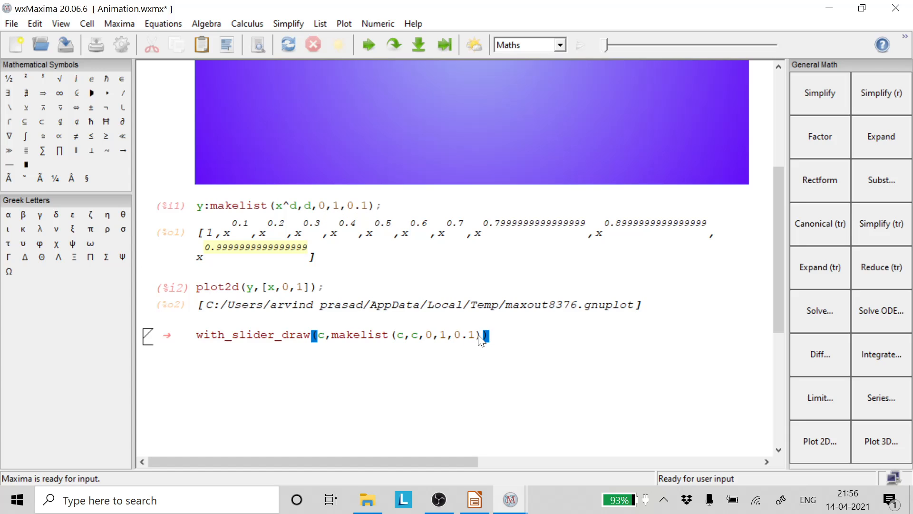
# - Add explicit(x^c,x,0,1) as the curve to draw
pyautogui.write(',')
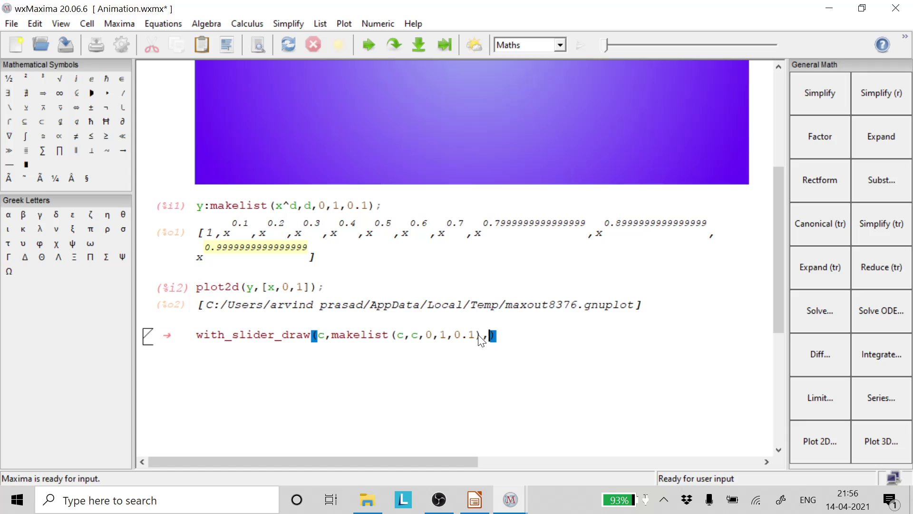
pyautogui.write('expl')
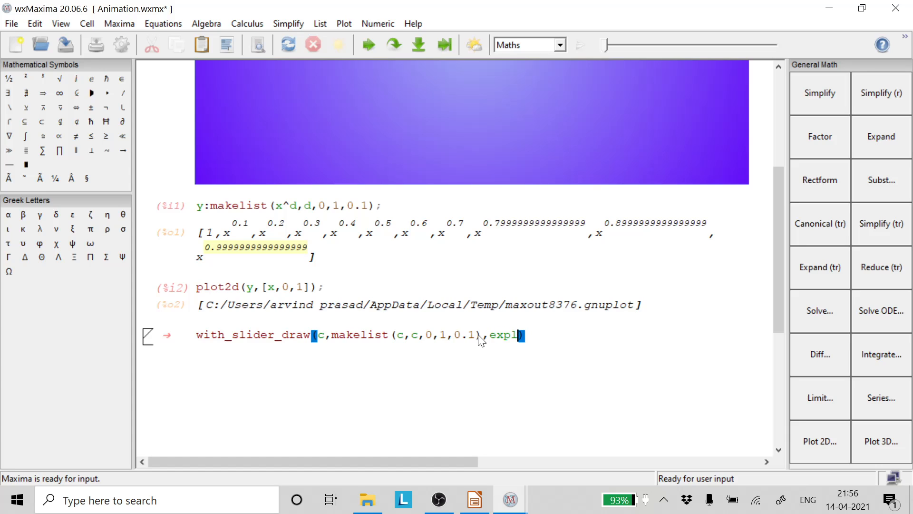
pyautogui.write('cit')
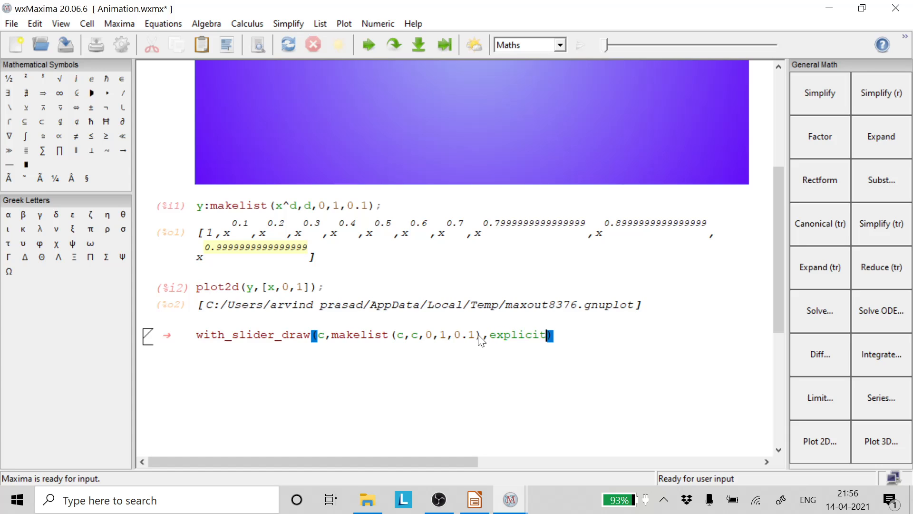
pyautogui.write('(')
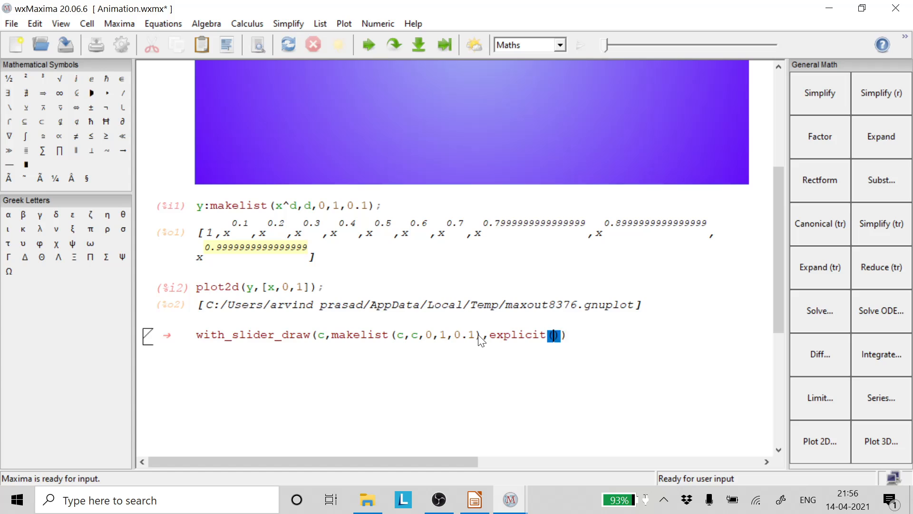
pyautogui.write('x^c')
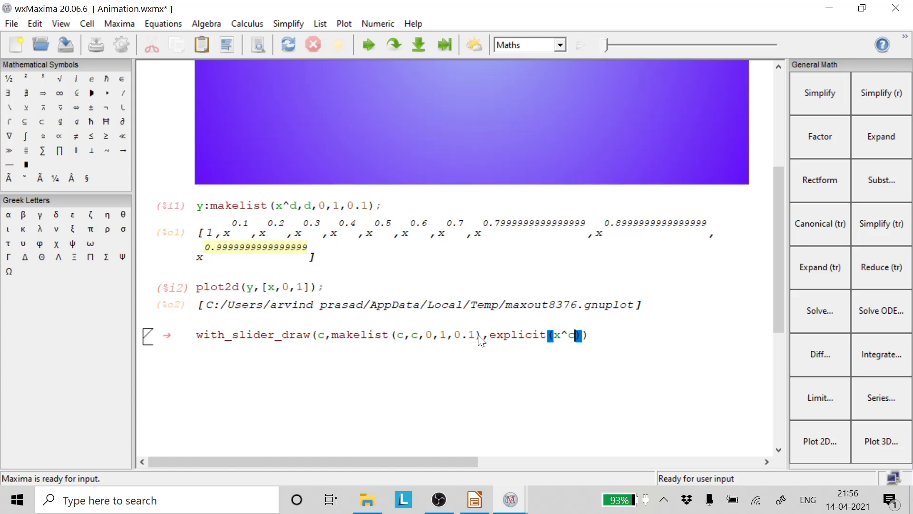
pyautogui.write(',x')
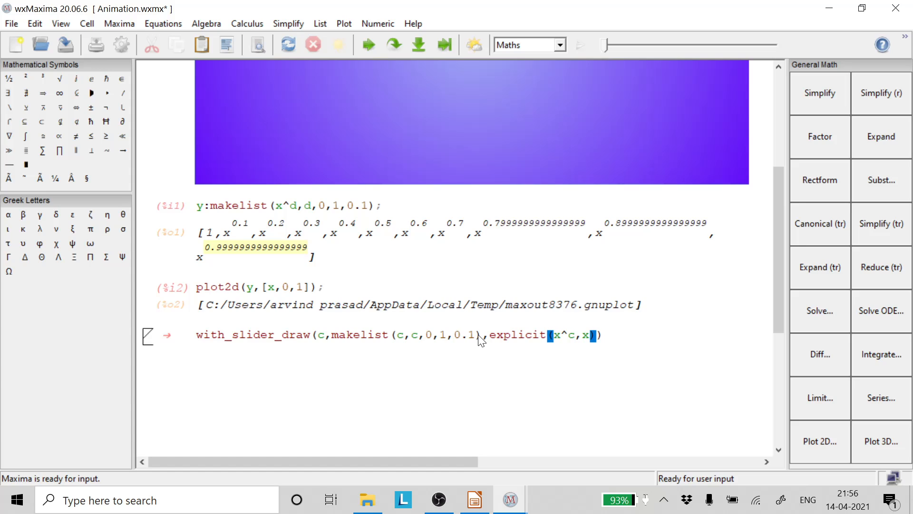
pyautogui.write(',')
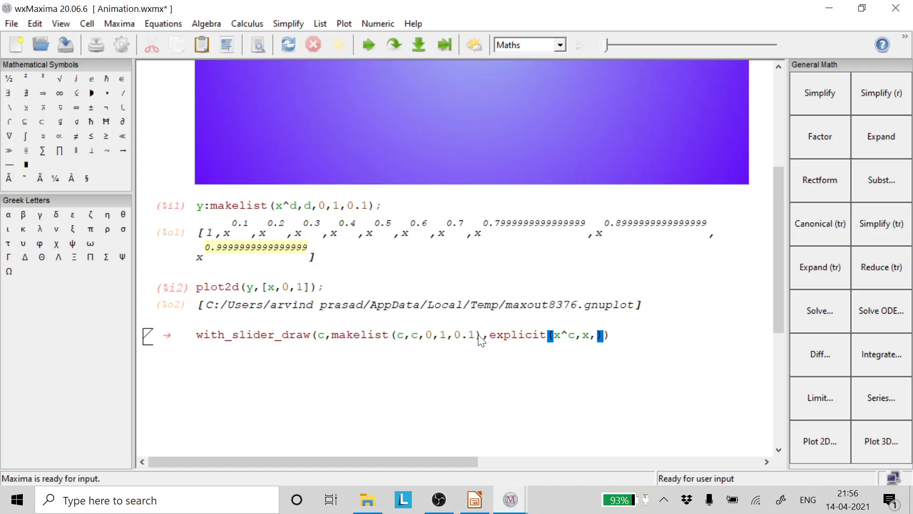
pyautogui.write('0,1')
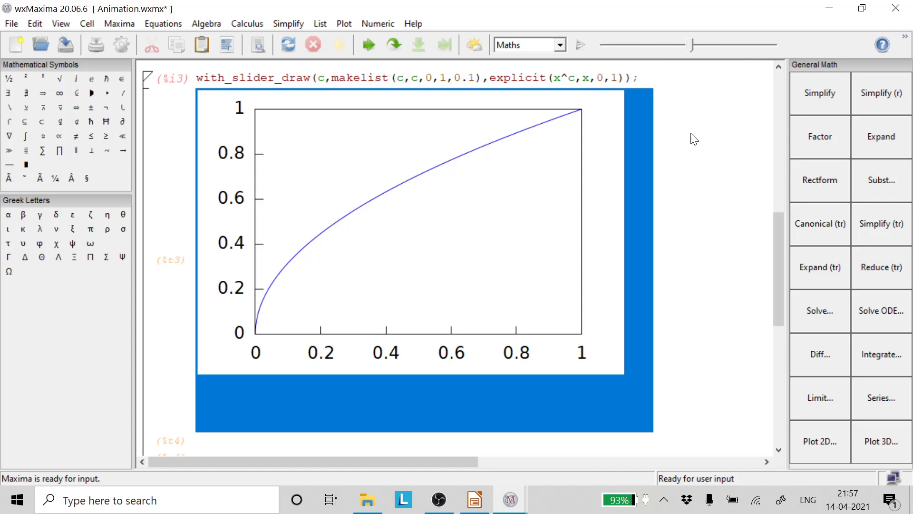
pyautogui.moveTo(567, 137)
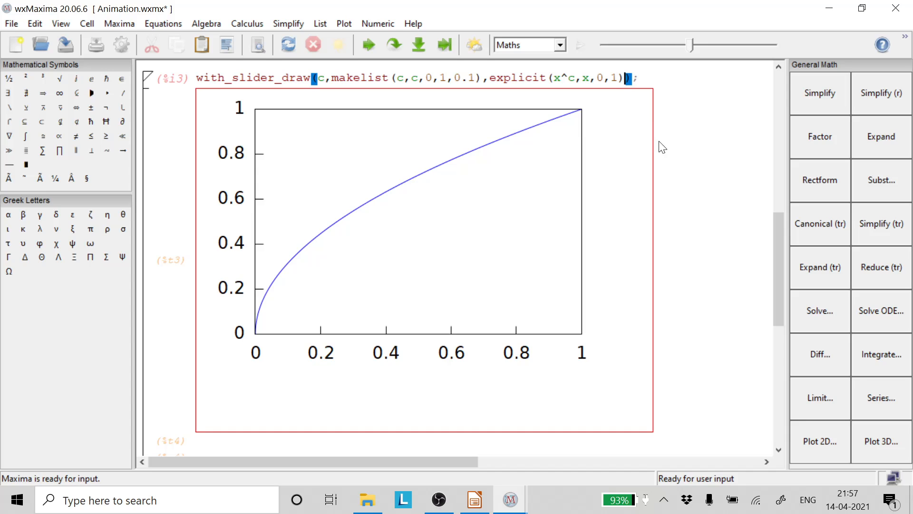
# - Type the legend argument key=concat("power=",c) after explicit(...)
pyautogui.write('key')
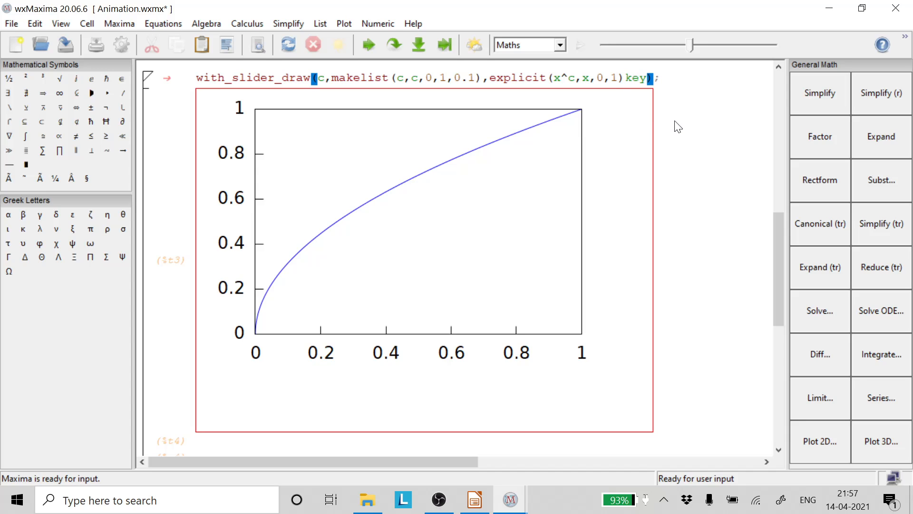
pyautogui.write('=')
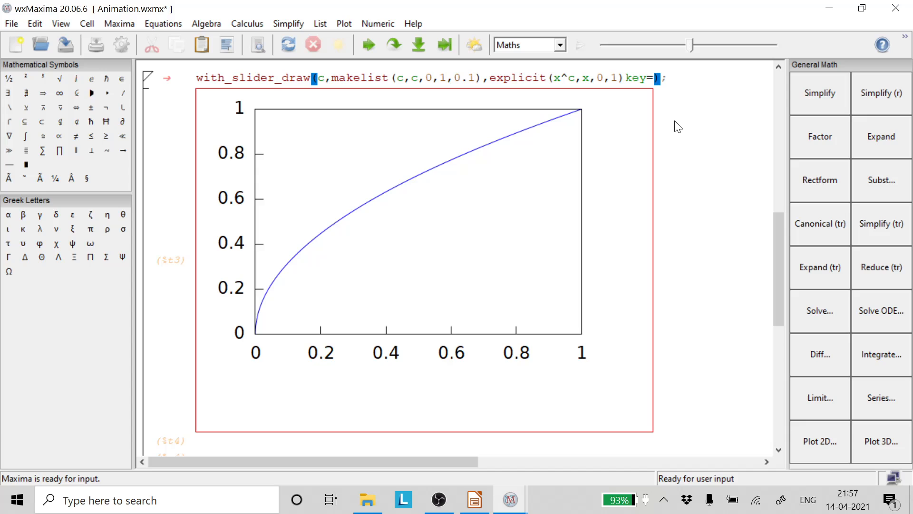
pyautogui.write('concat("')
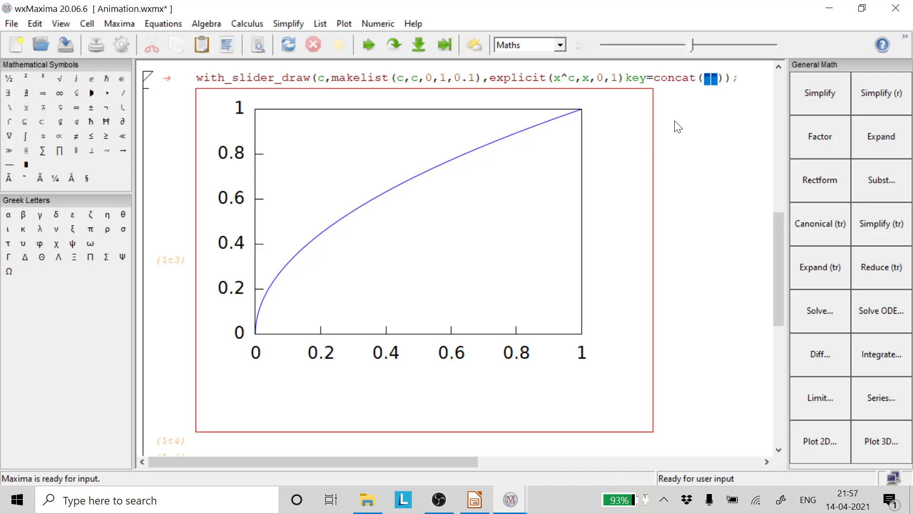
pyautogui.write('power')
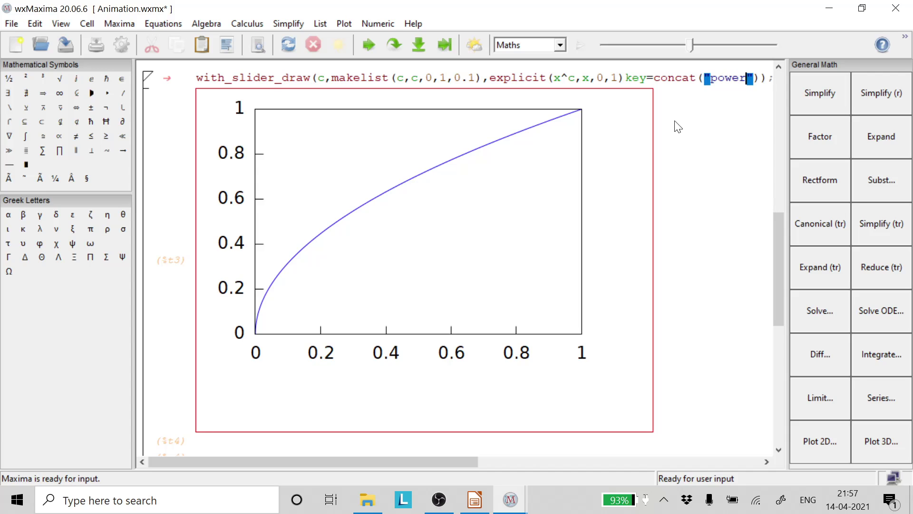
pyautogui.hscroll(3)
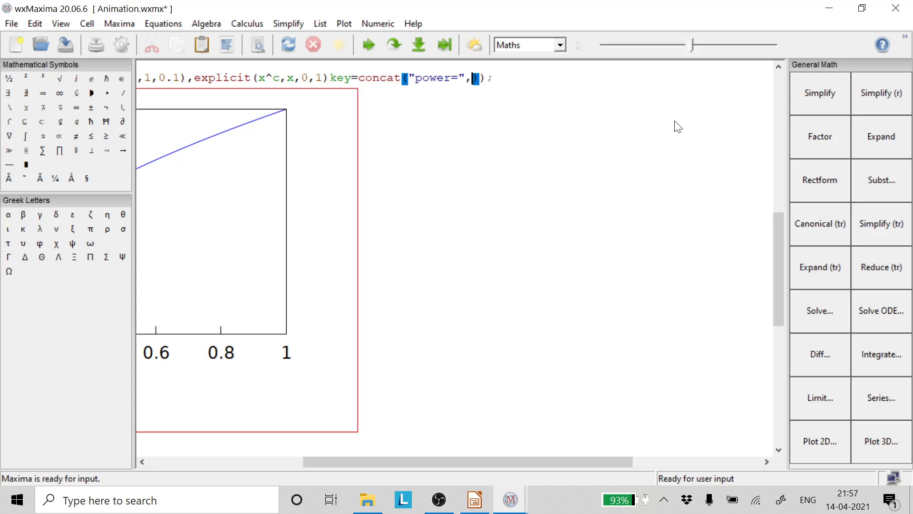
pyautogui.write('c')
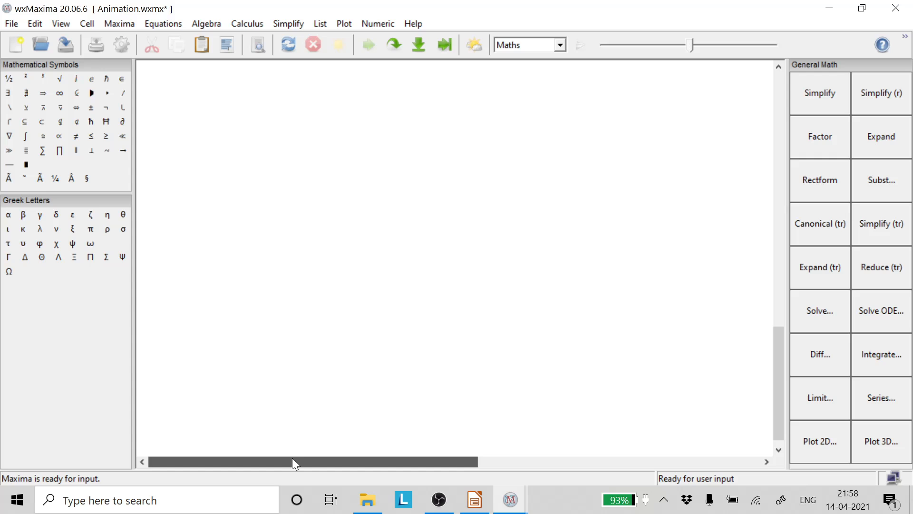
# - Re-run the slider command and step the animation back to the flat c=0 frame
pyautogui.scroll(-3)
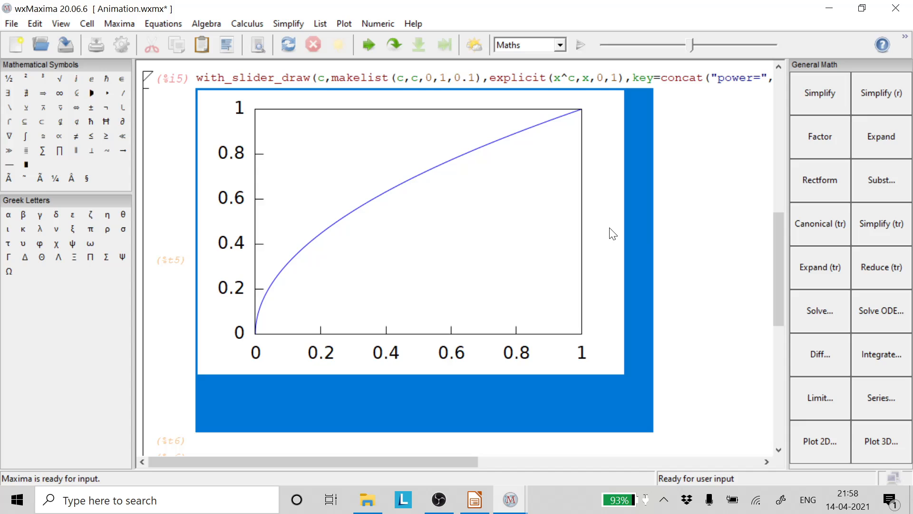
pyautogui.moveTo(644, 202)
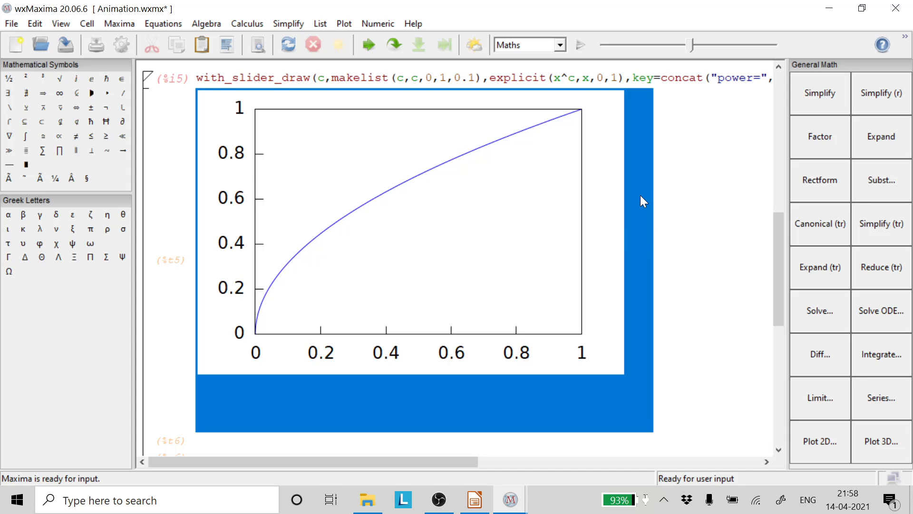
pyautogui.moveTo(636, 213)
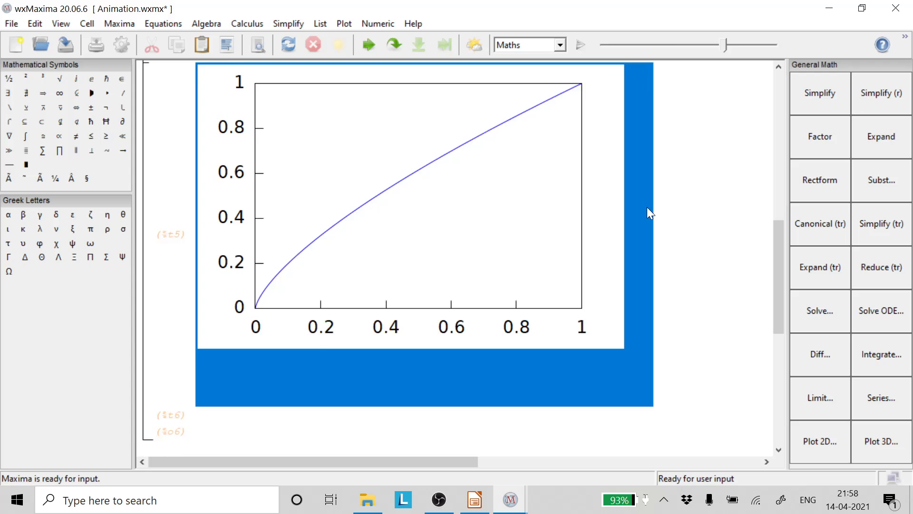
pyautogui.scroll(3)
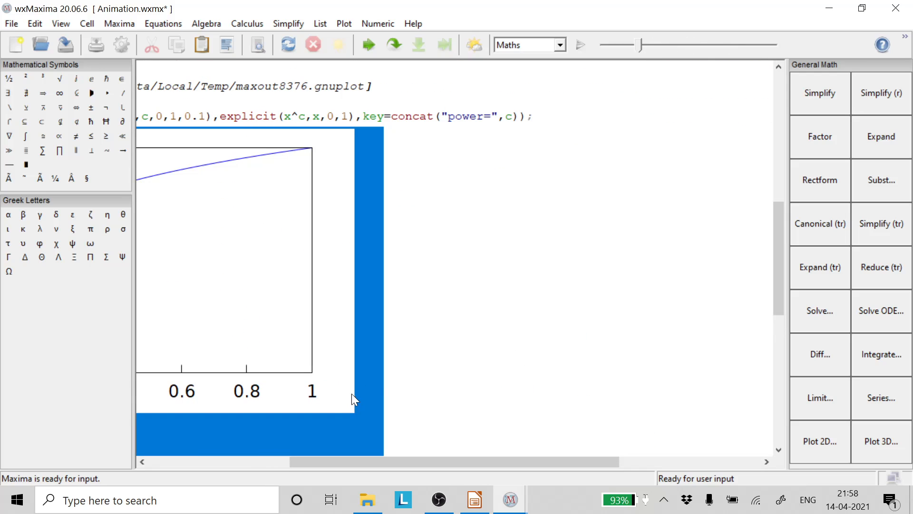
pyautogui.moveTo(643, 49)
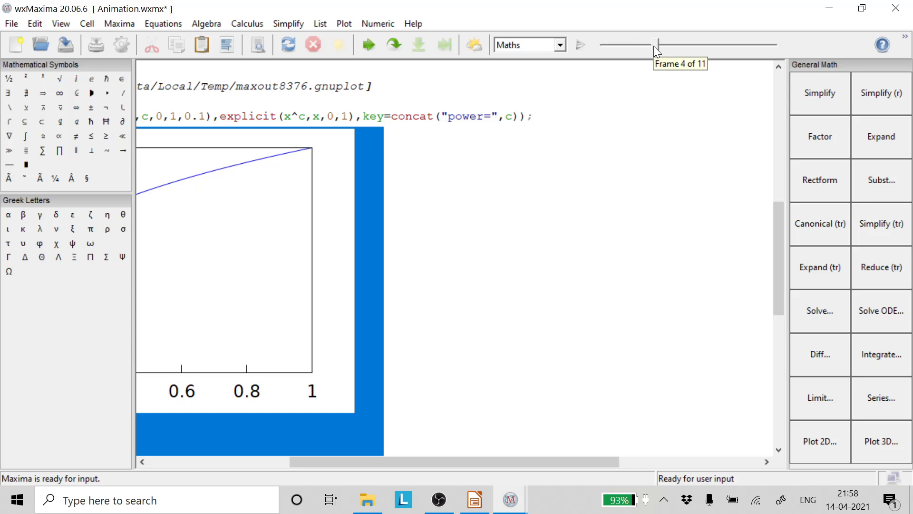
pyautogui.moveTo(367, 308)
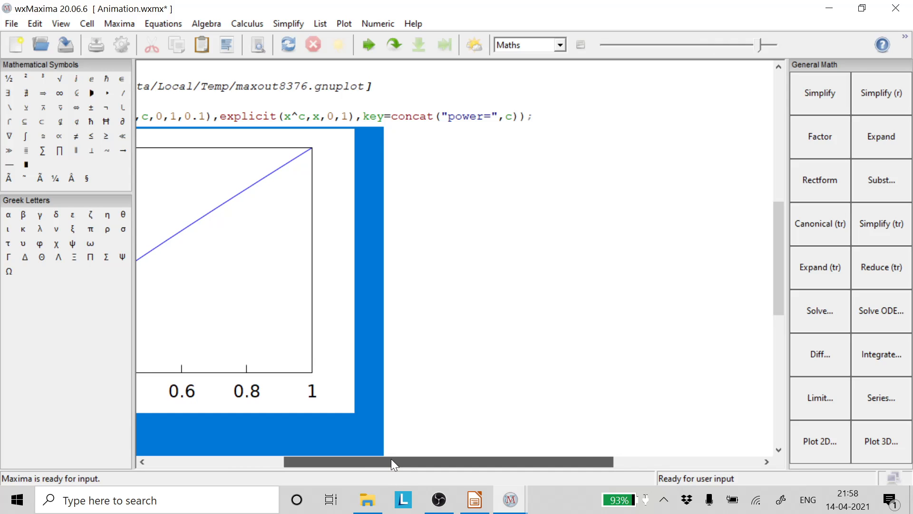
pyautogui.hscroll(-3)
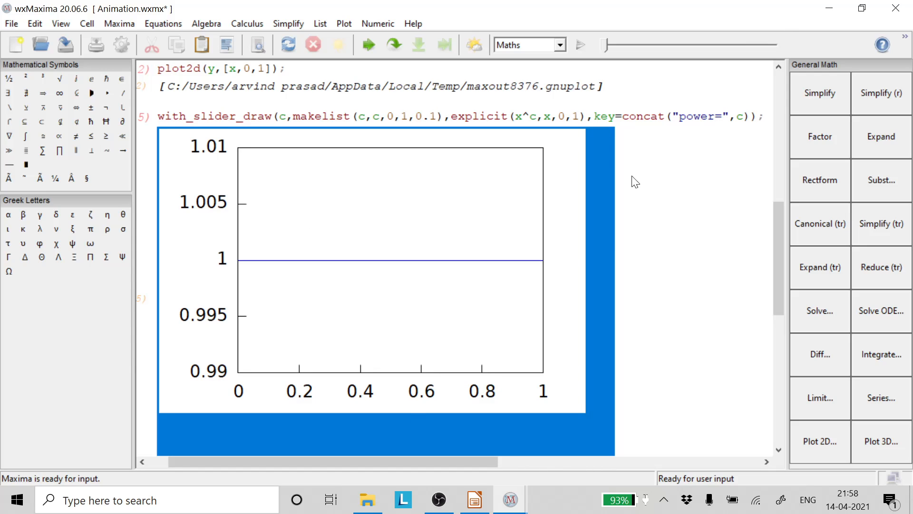
pyautogui.moveTo(607, 192)
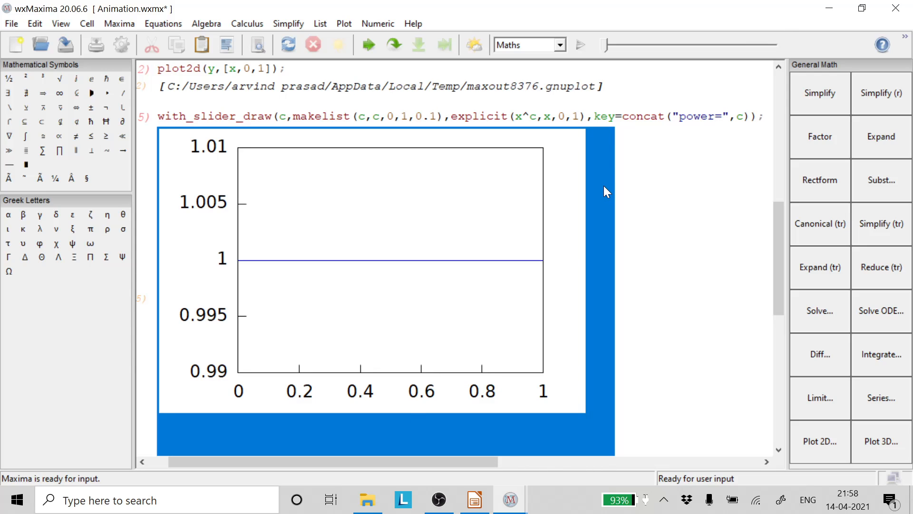
pyautogui.moveTo(607, 51)
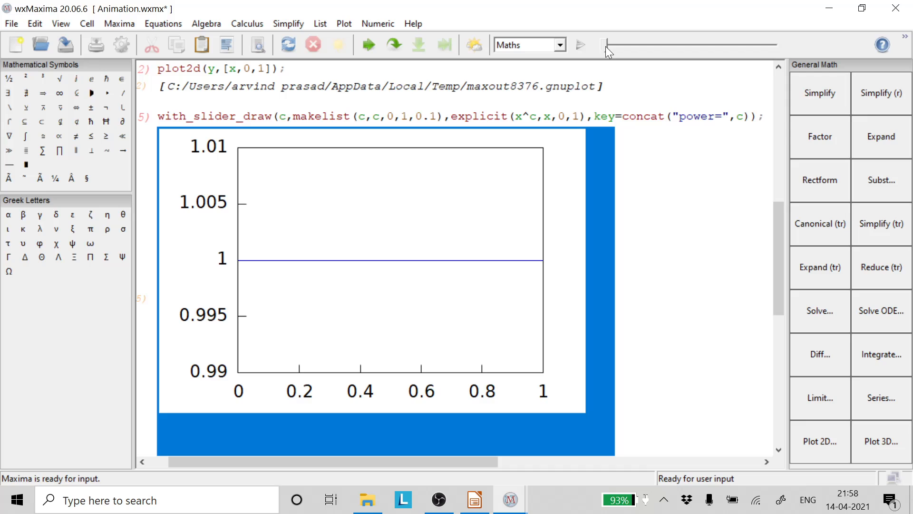
pyautogui.moveTo(604, 263)
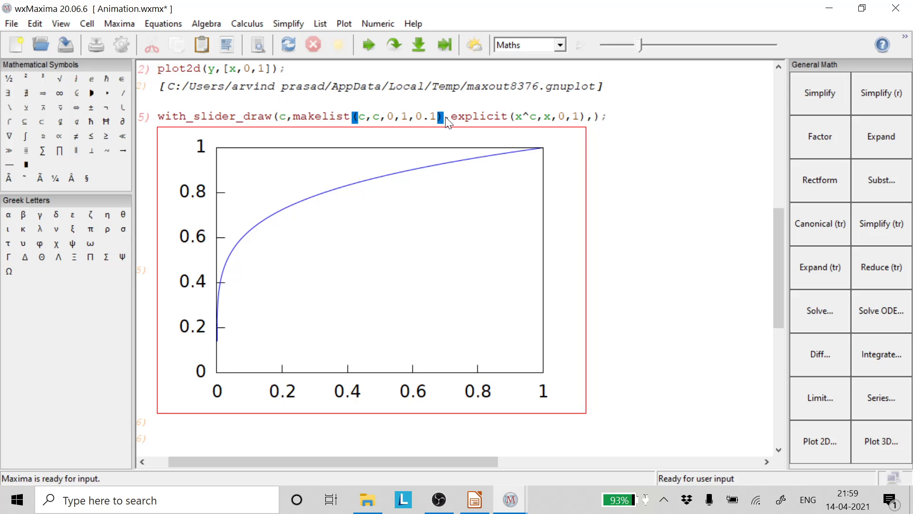
# - Move key=concat("power=",c) ahead of explicit(...) and re-evaluate the command
pyautogui.write('key=concat("power=",c)')
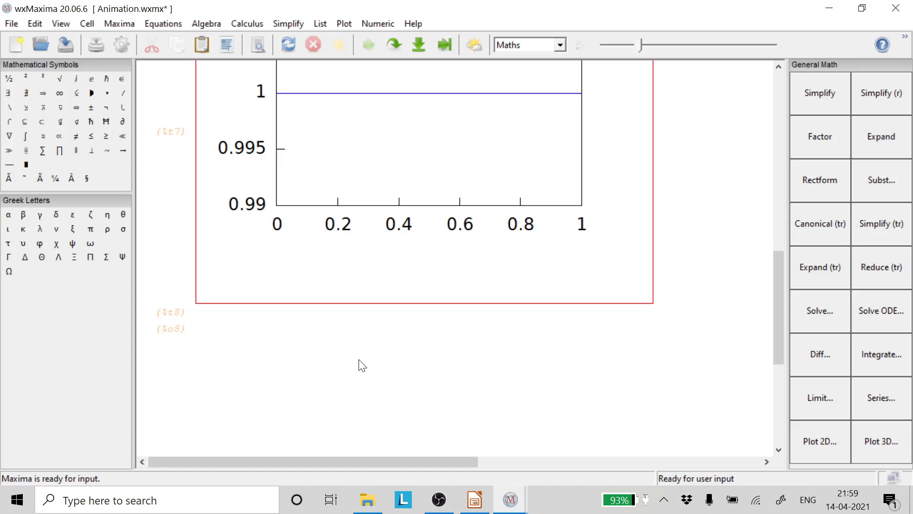
pyautogui.scroll(3)
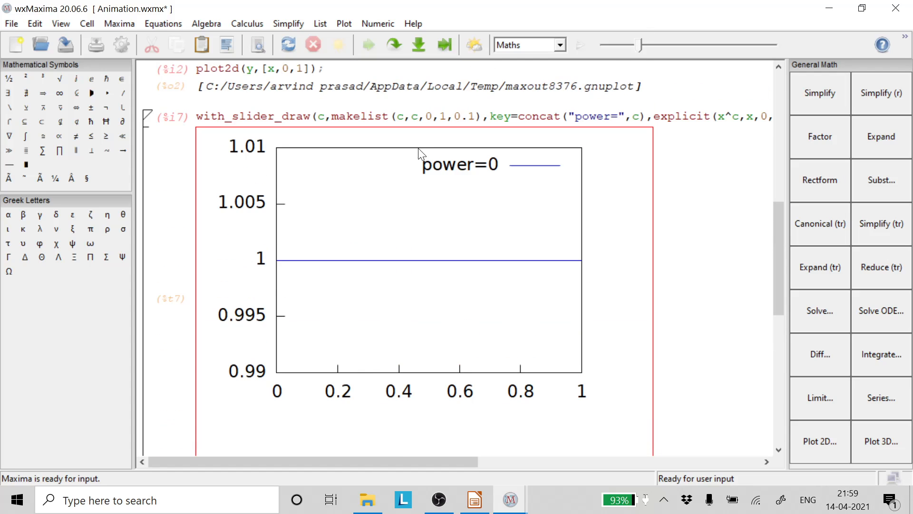
pyautogui.moveTo(643, 37)
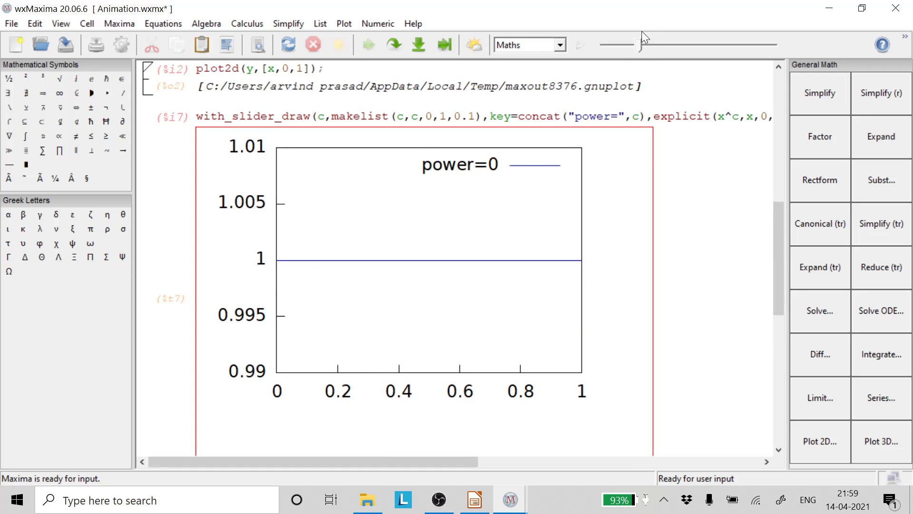
pyautogui.moveTo(39, 44)
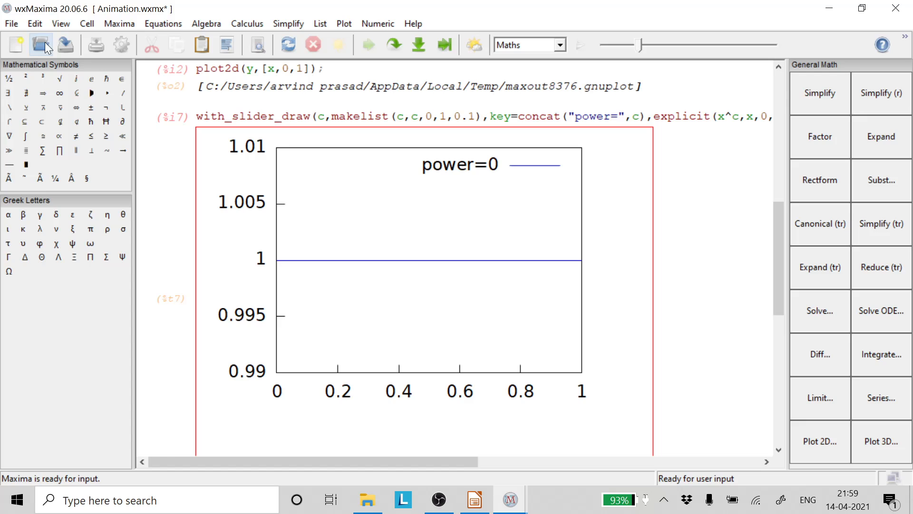